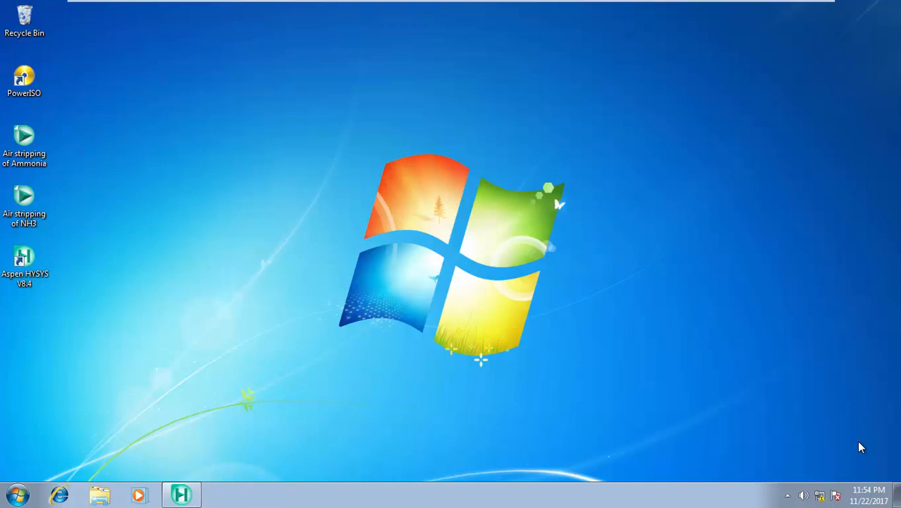
pyautogui.moveTo(604, 449)
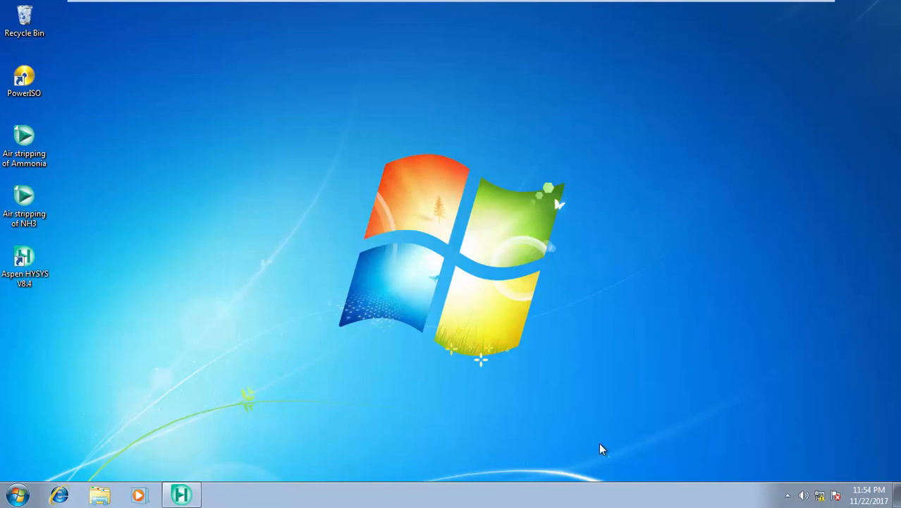
pyautogui.moveTo(381, 372)
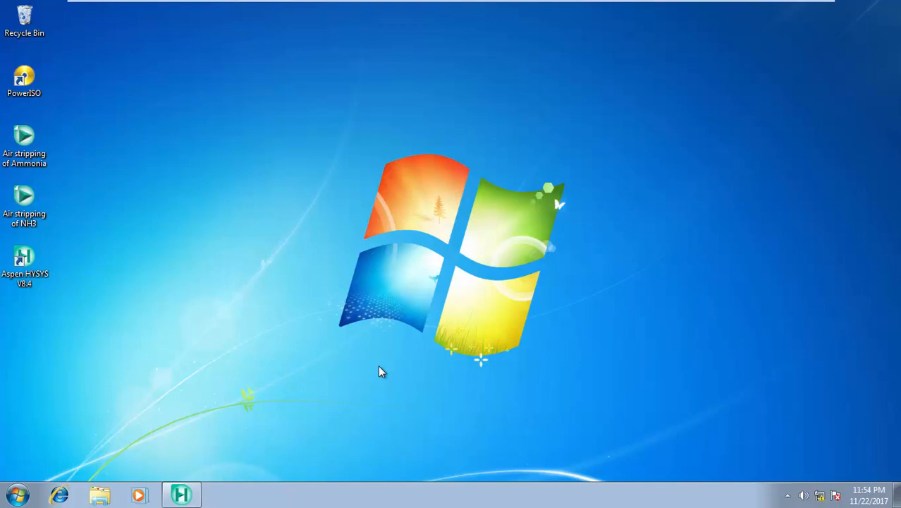
pyautogui.moveTo(219, 365)
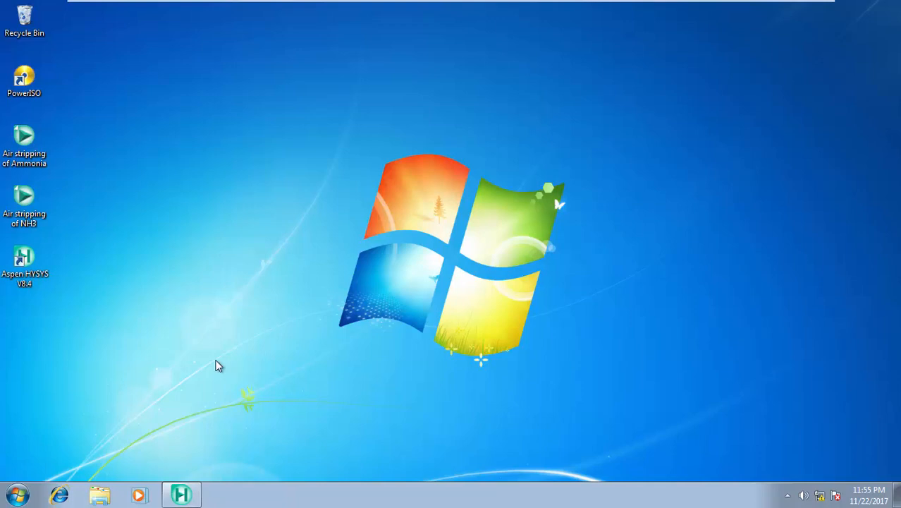
# Step: Launch Aspen HYSYS V8.4 from the desktop and bring its start page forward
pyautogui.click(24, 265)
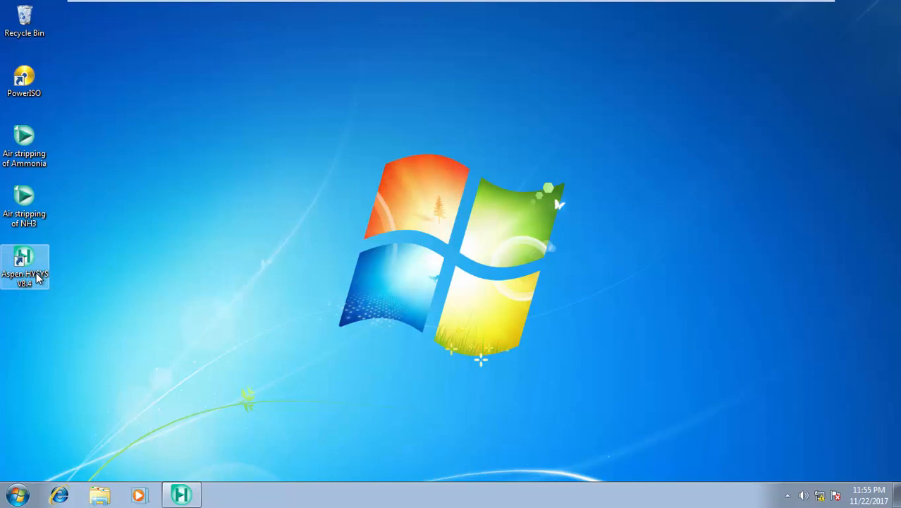
pyautogui.moveTo(25, 268)
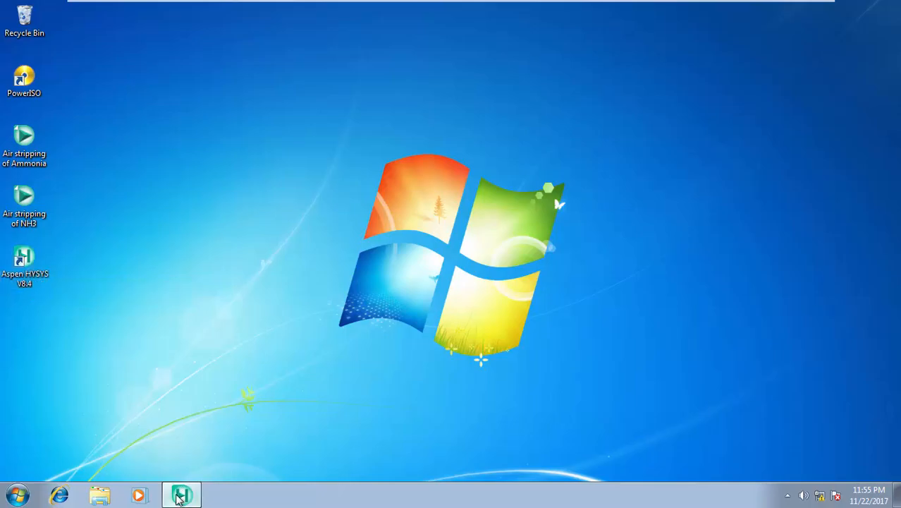
pyautogui.click(180, 494)
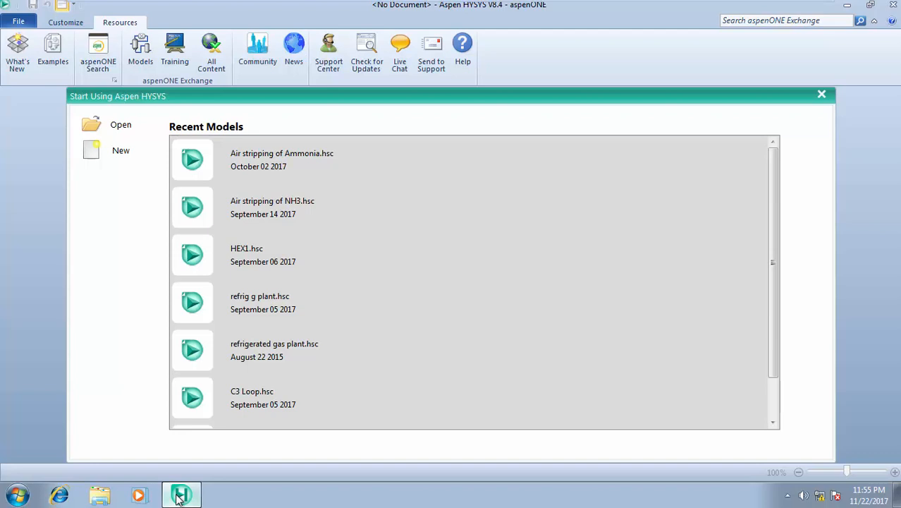
pyautogui.moveTo(141, 383)
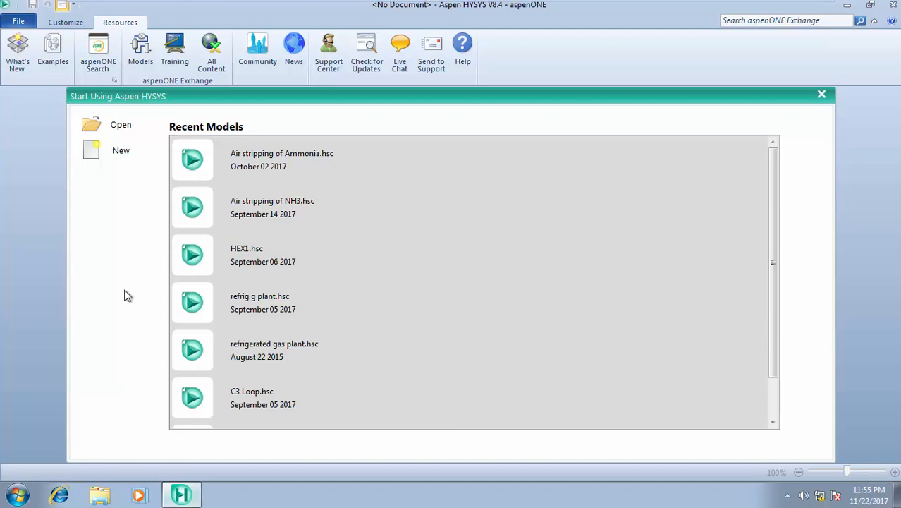
pyautogui.moveTo(113, 181)
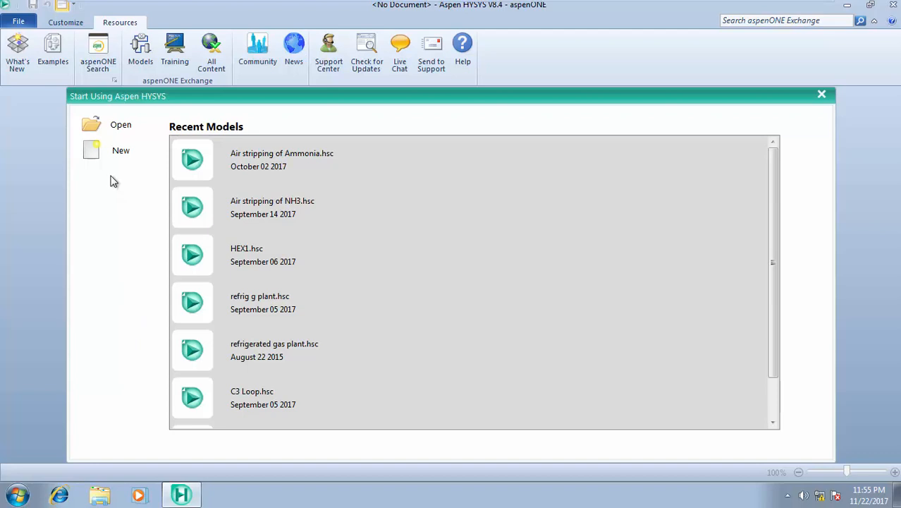
pyautogui.moveTo(110, 124)
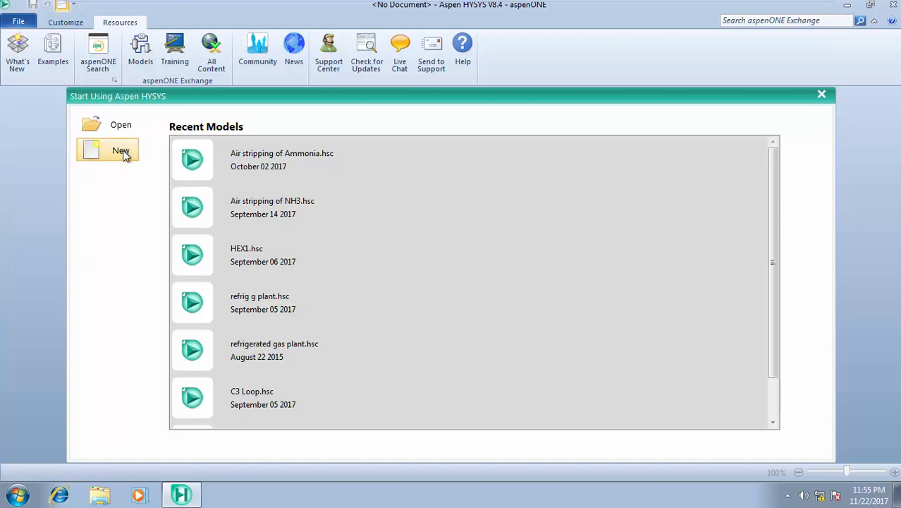
pyautogui.moveTo(120, 124)
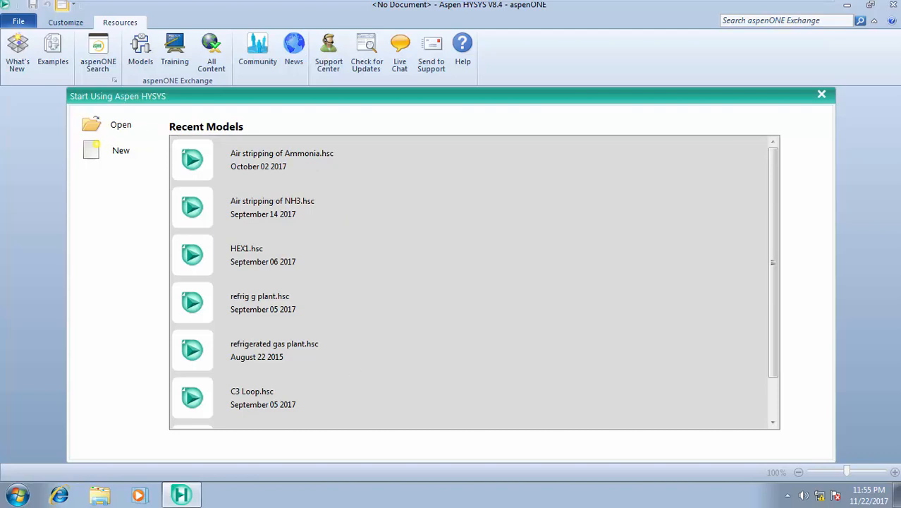
pyautogui.moveTo(347, 261)
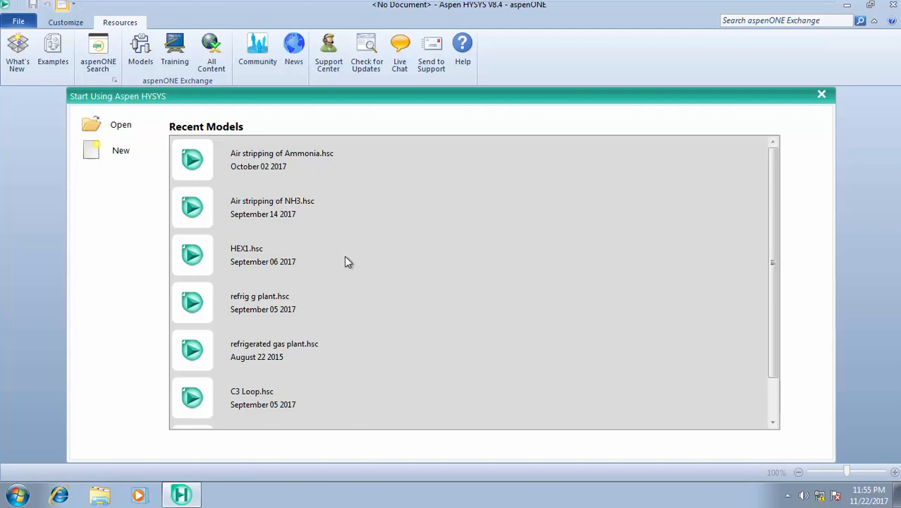
pyautogui.moveTo(234, 181)
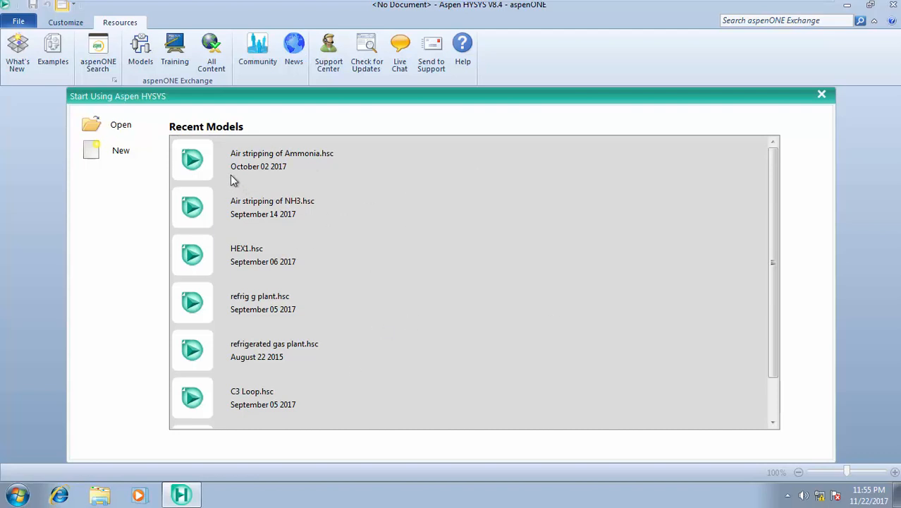
pyautogui.moveTo(233, 175)
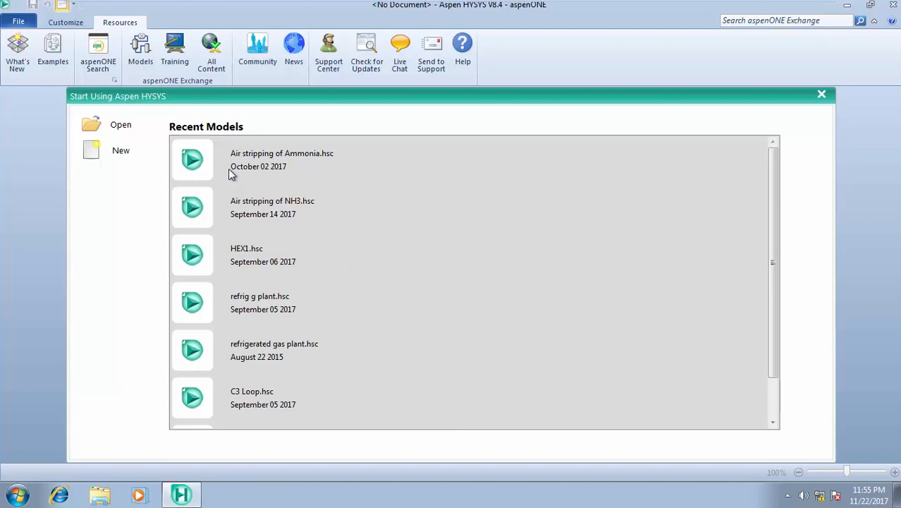
pyautogui.moveTo(247, 386)
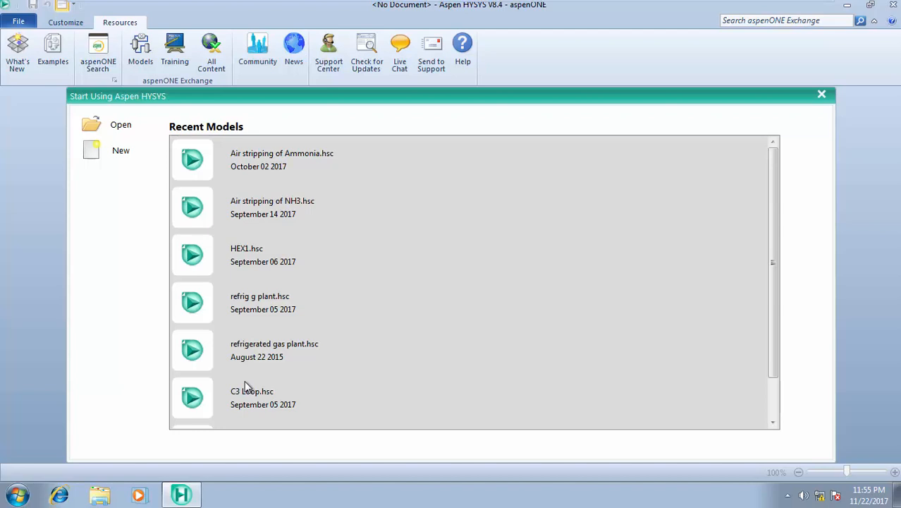
pyautogui.moveTo(248, 386)
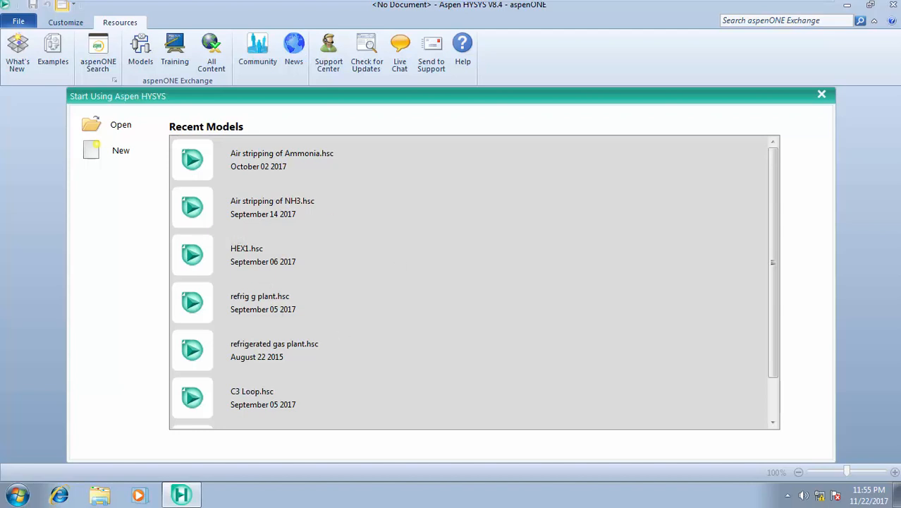
pyautogui.moveTo(276, 318)
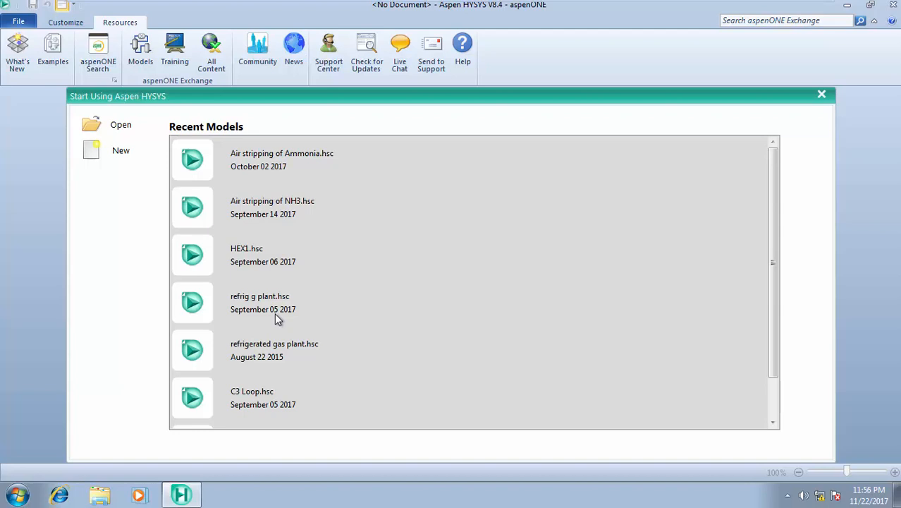
pyautogui.moveTo(426, 207)
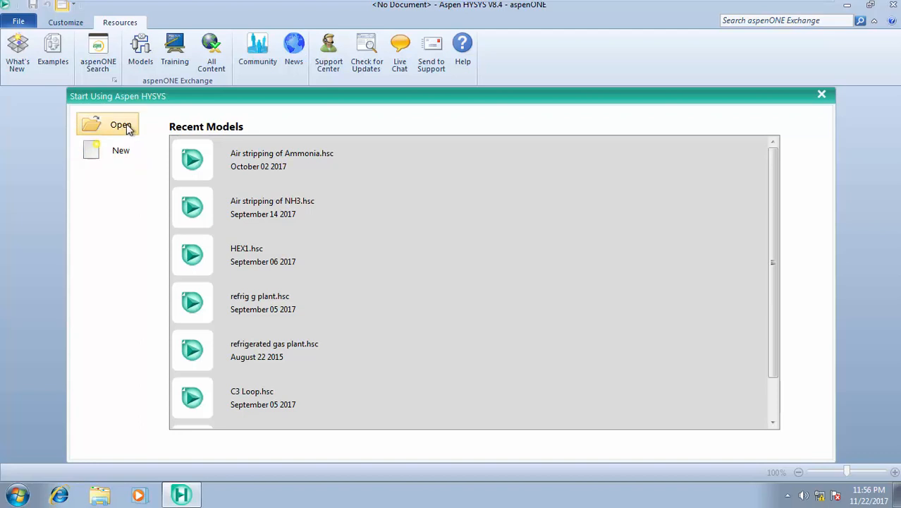
pyautogui.moveTo(304, 83)
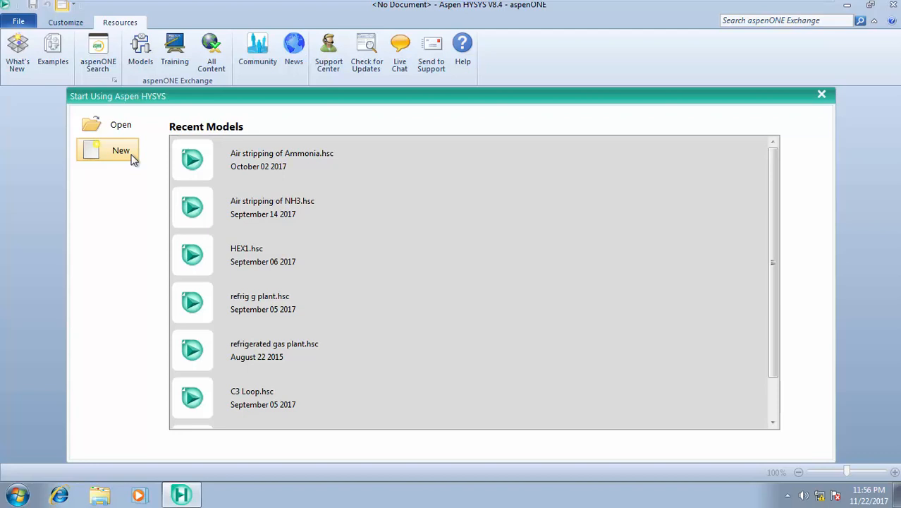
pyautogui.moveTo(127, 158)
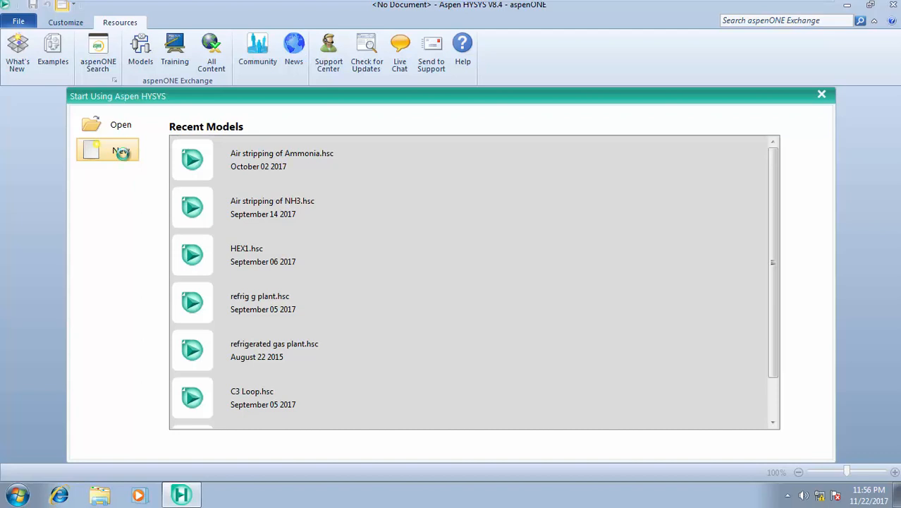
# Step: Begin a new empty simulation case and view its Component Lists page
pyautogui.click(107, 150)
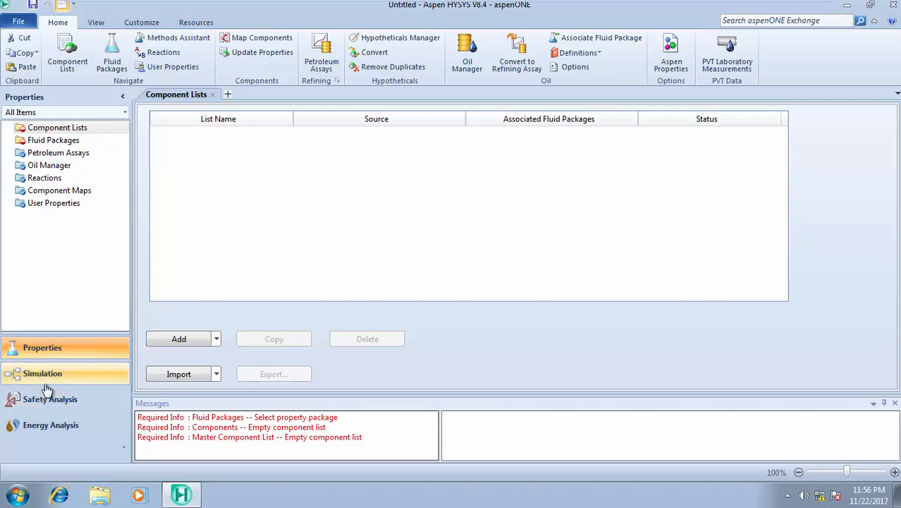
pyautogui.click(42, 347)
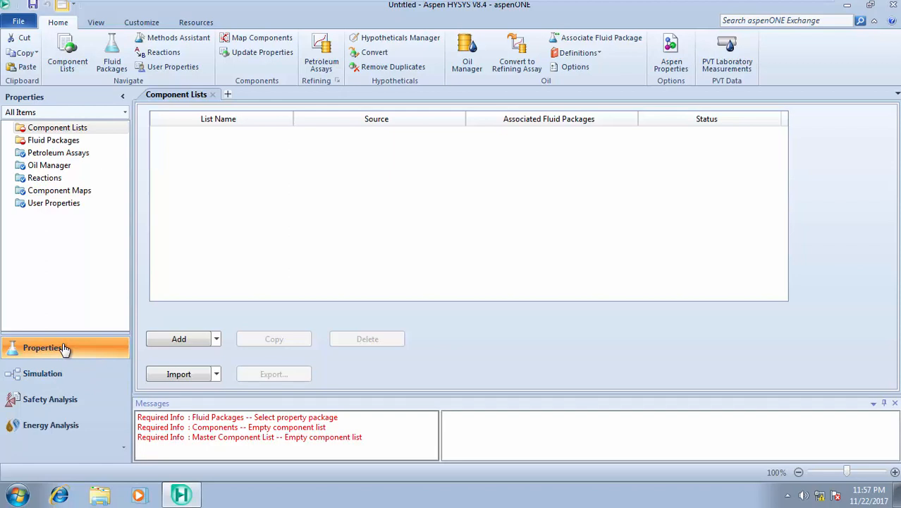
pyautogui.moveTo(68, 134)
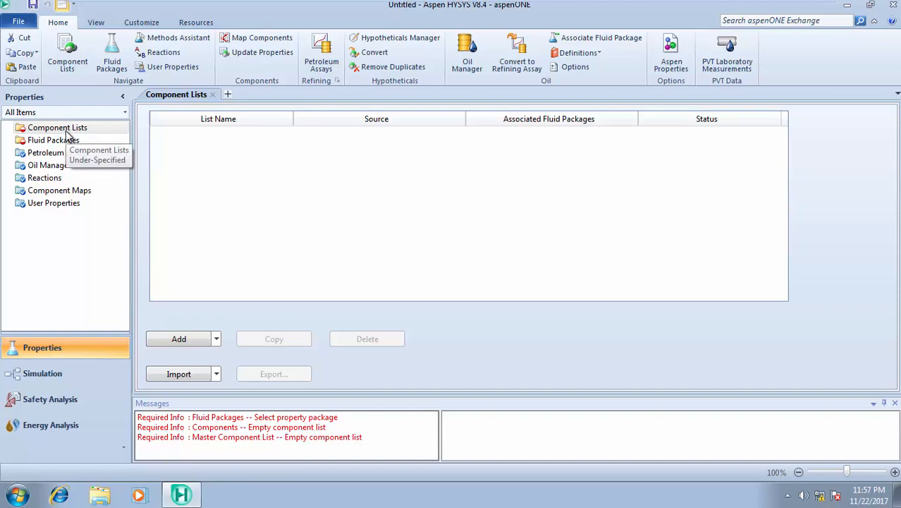
pyautogui.moveTo(54, 140)
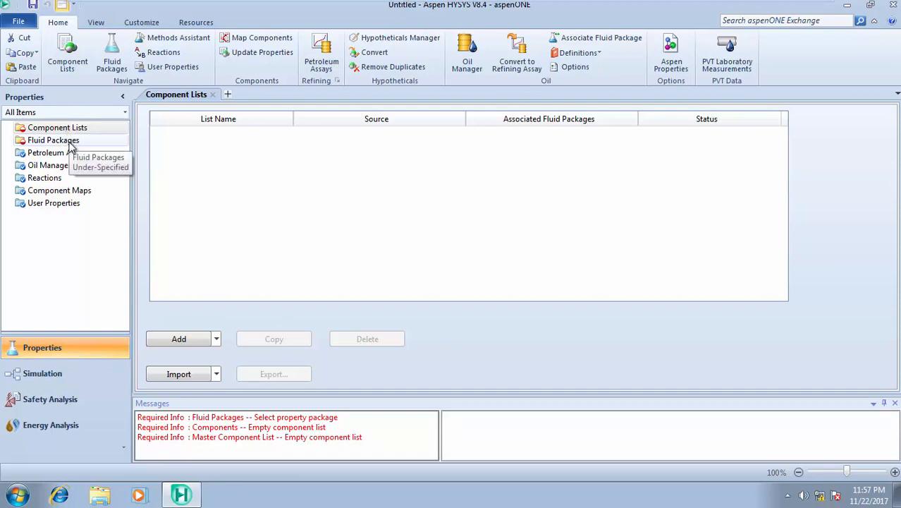
pyautogui.moveTo(53, 140)
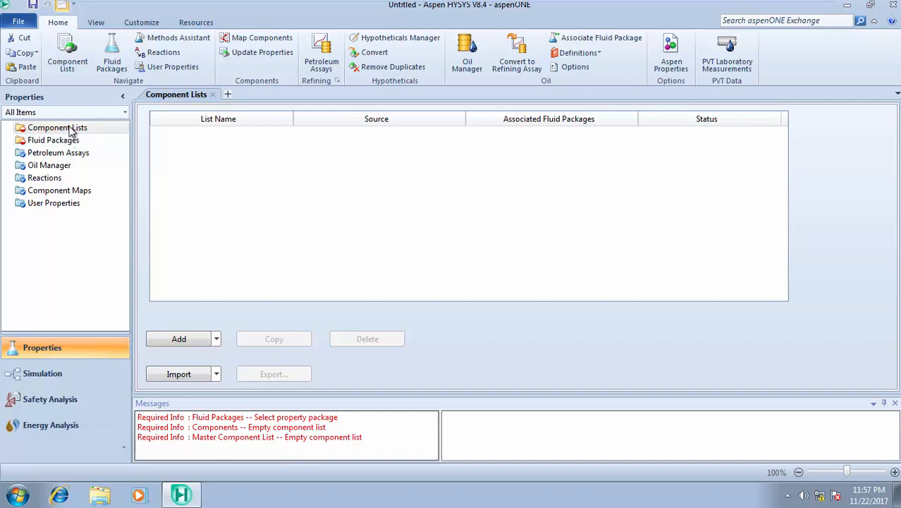
pyautogui.moveTo(57, 127)
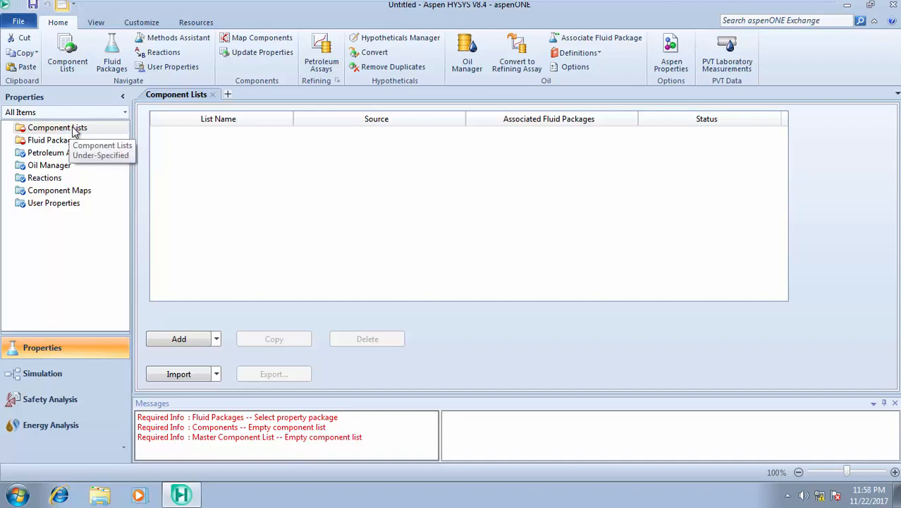
pyautogui.moveTo(50, 165)
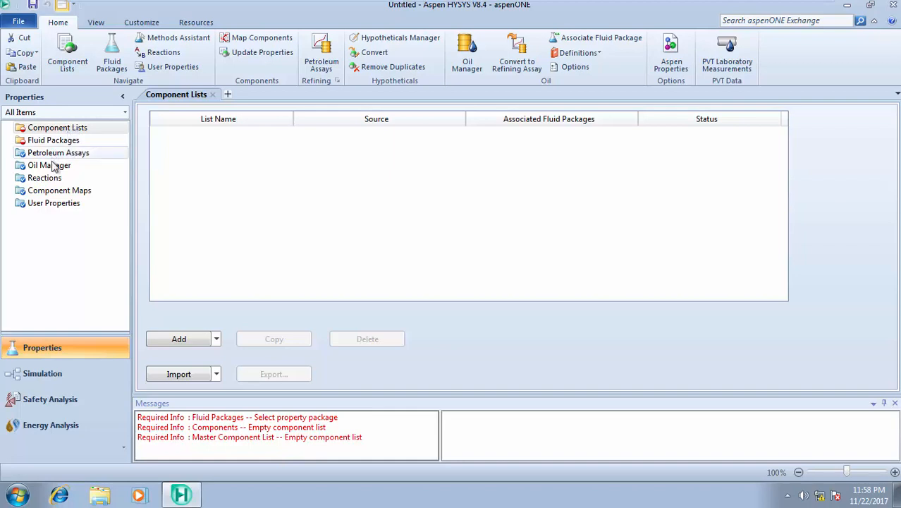
pyautogui.moveTo(49, 165)
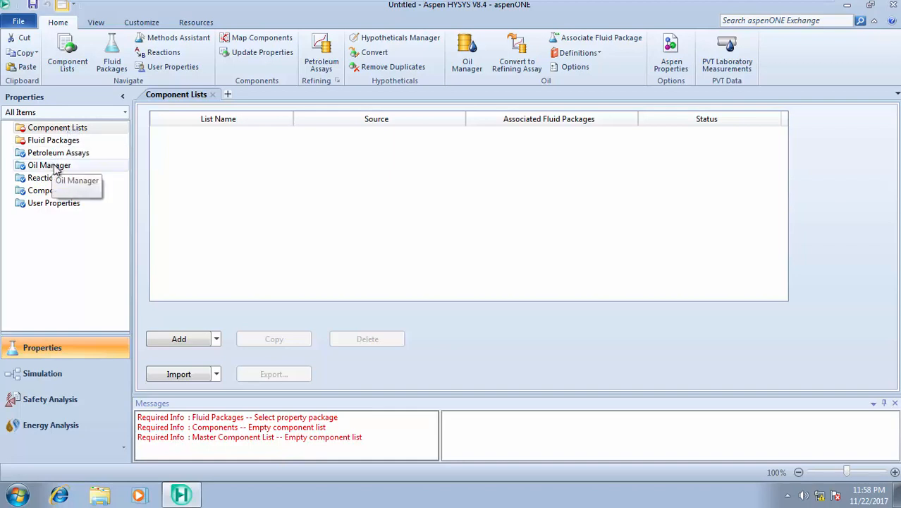
pyautogui.moveTo(50, 165)
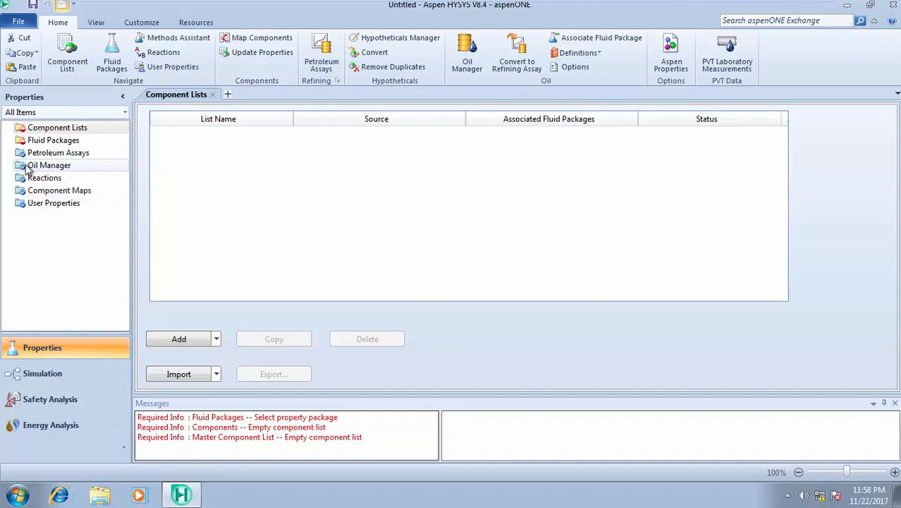
pyautogui.moveTo(50, 165)
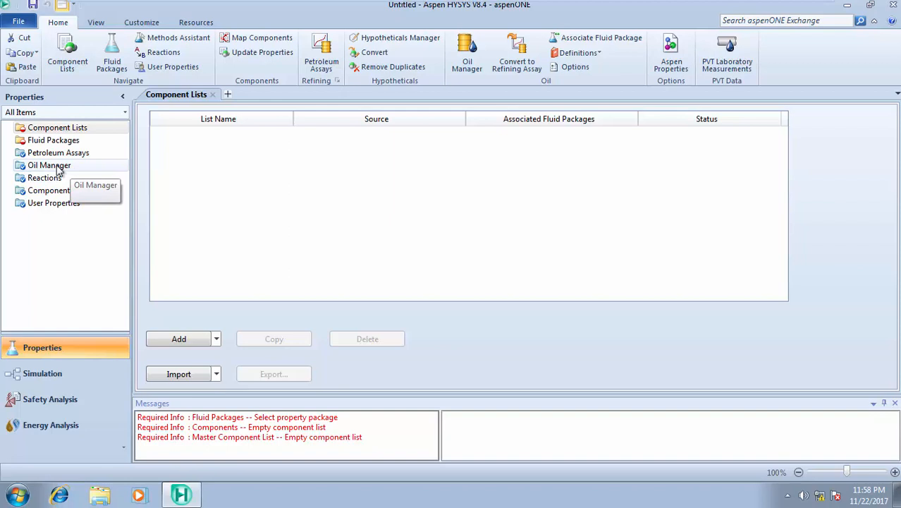
pyautogui.moveTo(97, 175)
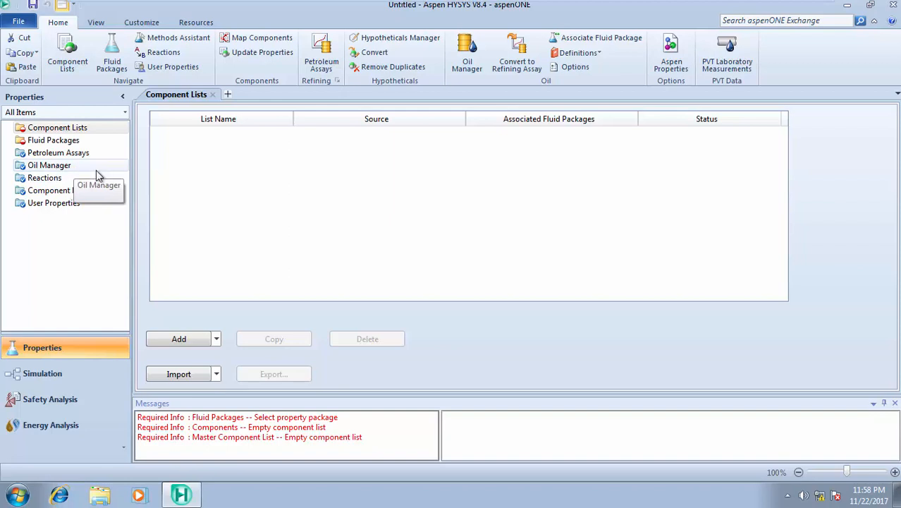
pyautogui.moveTo(58, 190)
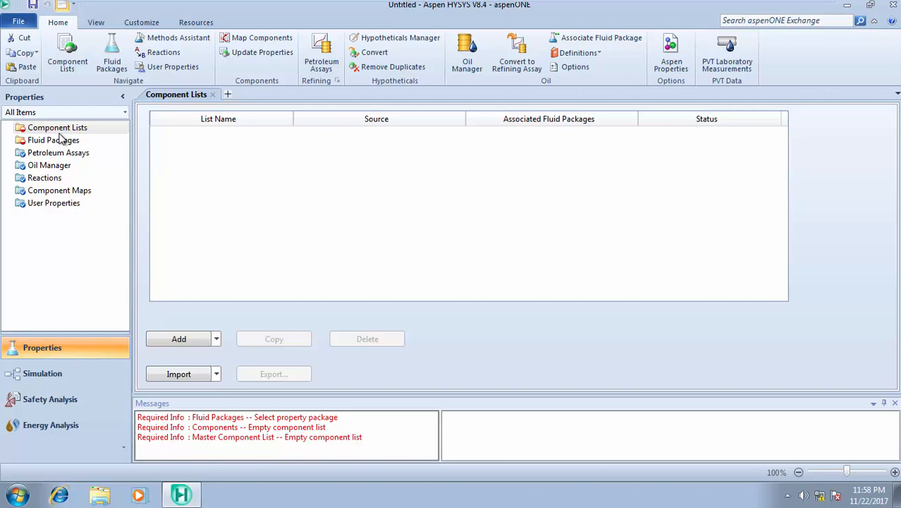
pyautogui.moveTo(58, 127)
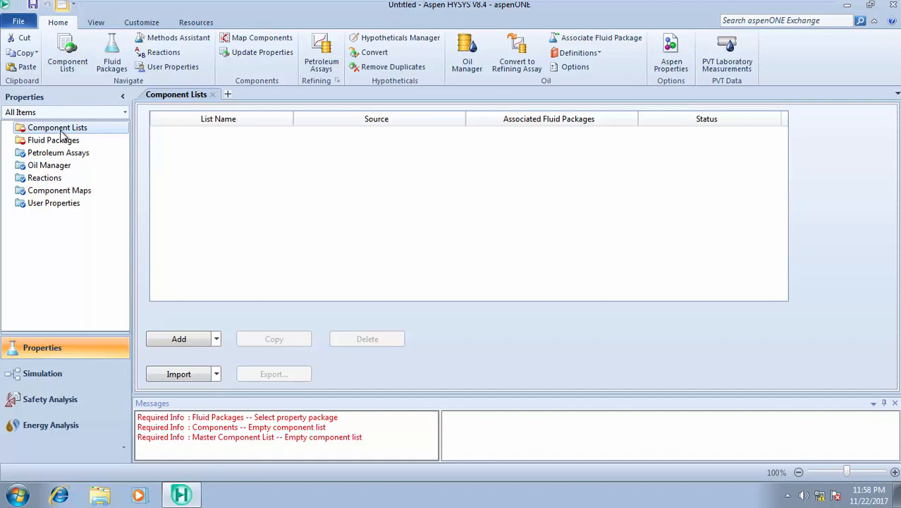
pyautogui.moveTo(104, 277)
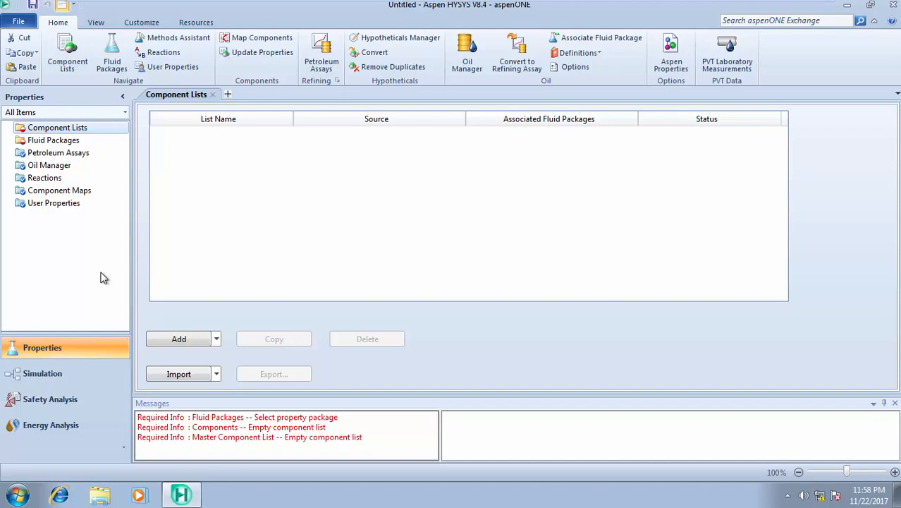
pyautogui.moveTo(42, 372)
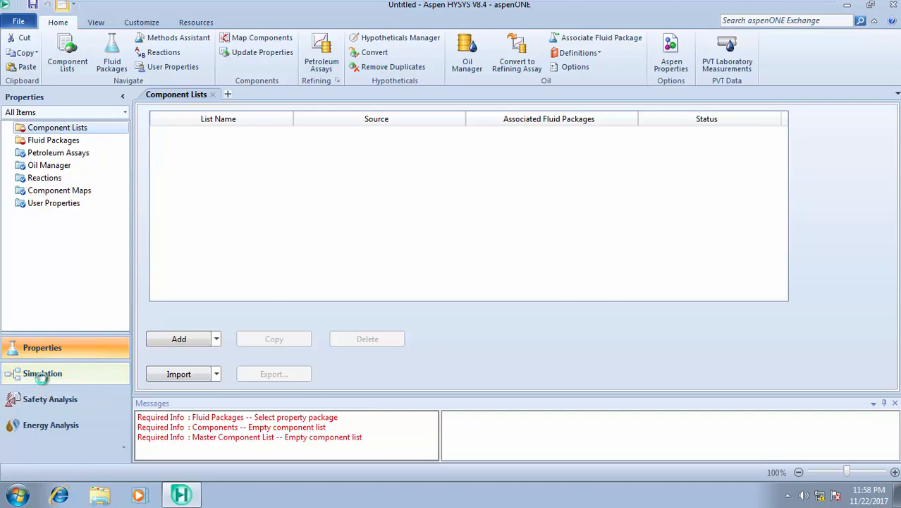
pyautogui.click(42, 372)
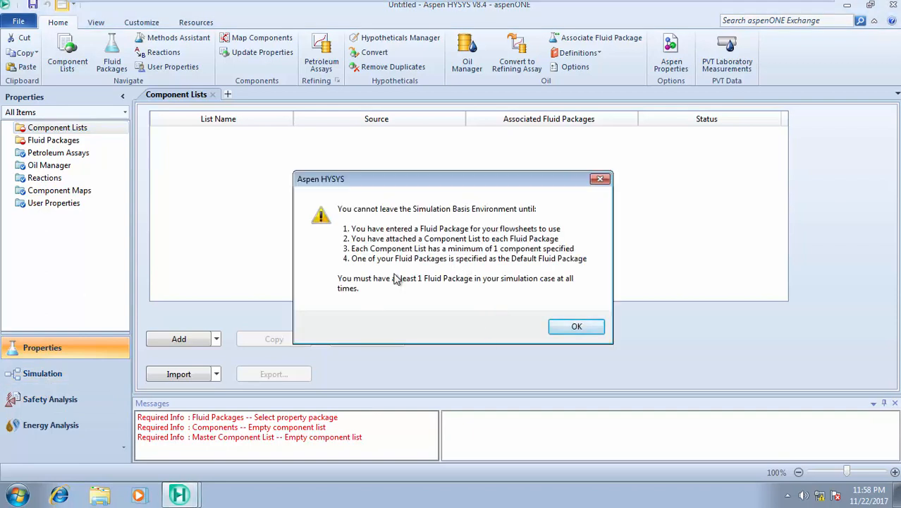
pyautogui.moveTo(420, 268)
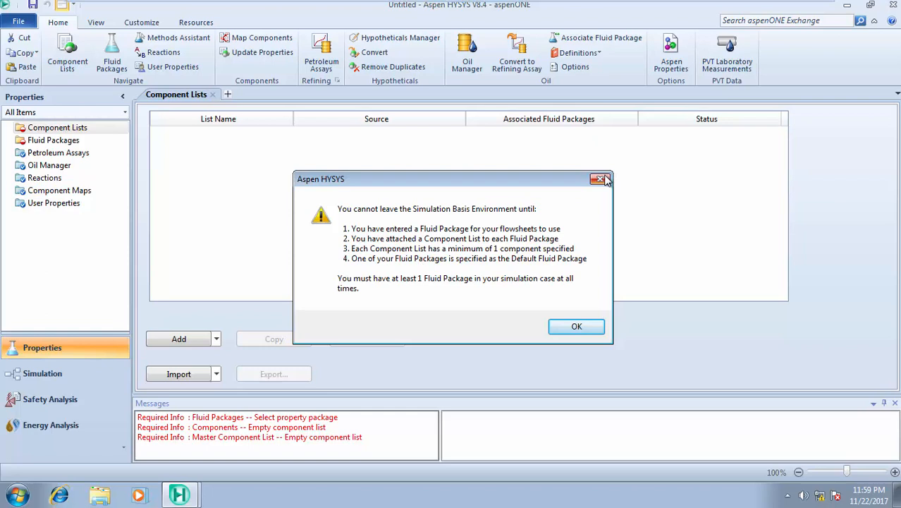
pyautogui.moveTo(601, 178)
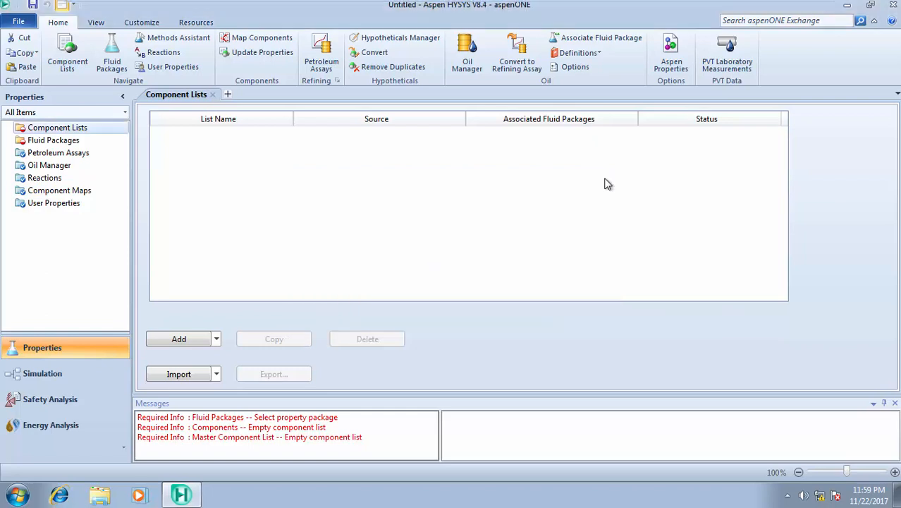
pyautogui.moveTo(56, 126)
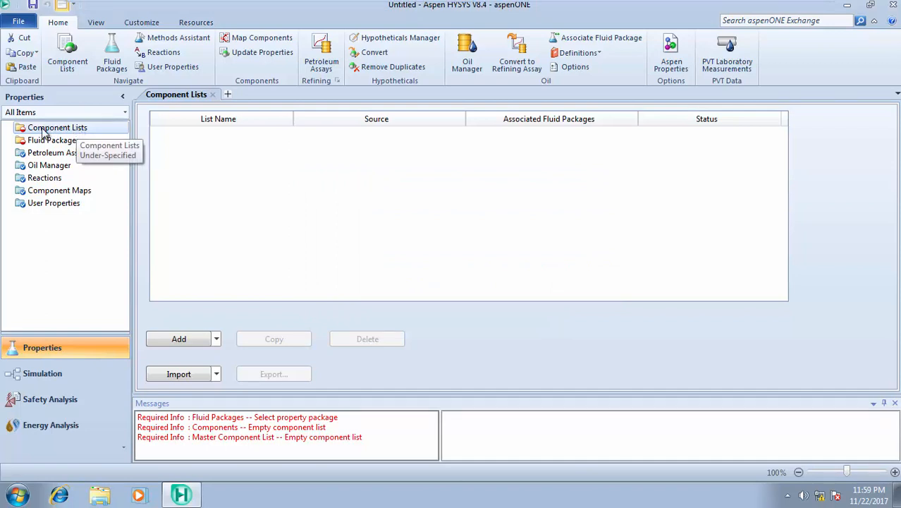
pyautogui.moveTo(23, 135)
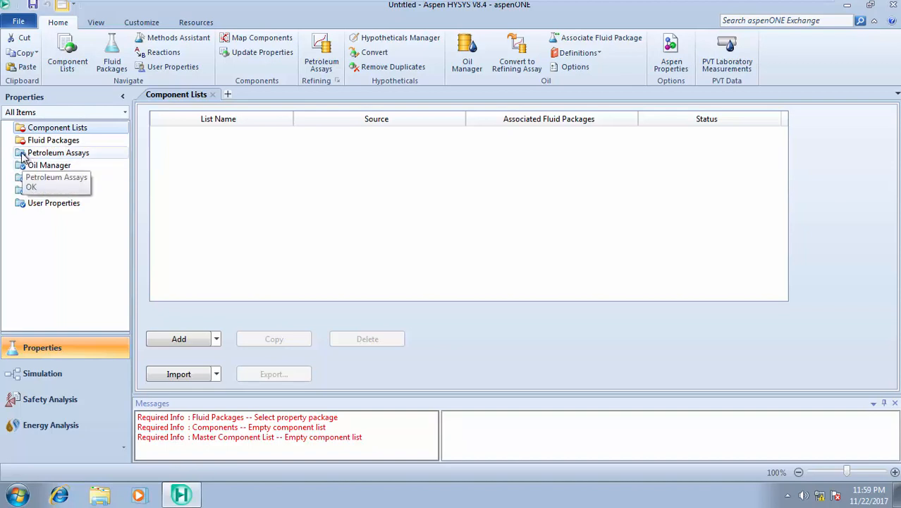
pyautogui.moveTo(22, 161)
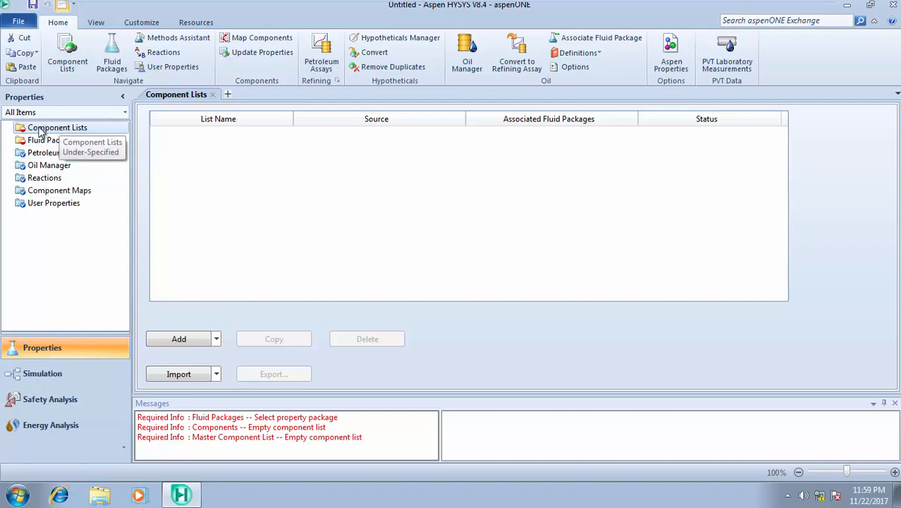
pyautogui.moveTo(75, 128)
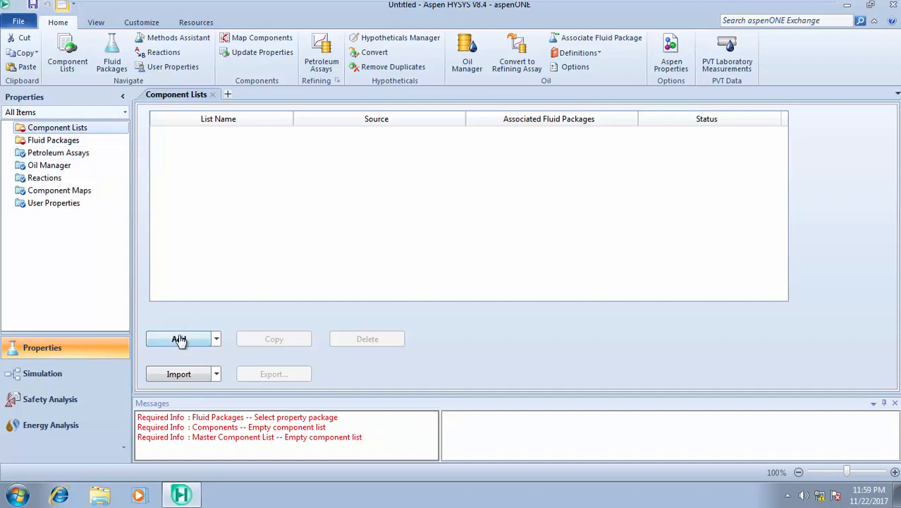
pyautogui.moveTo(181, 343)
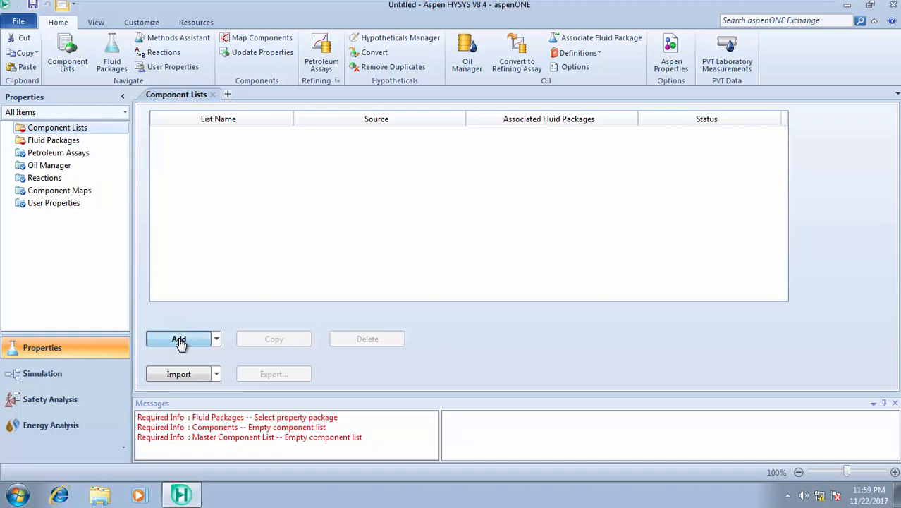
# Step: Add Component List - 1 and inspect its Search by choice (full name/synonym)
pyautogui.click(178, 339)
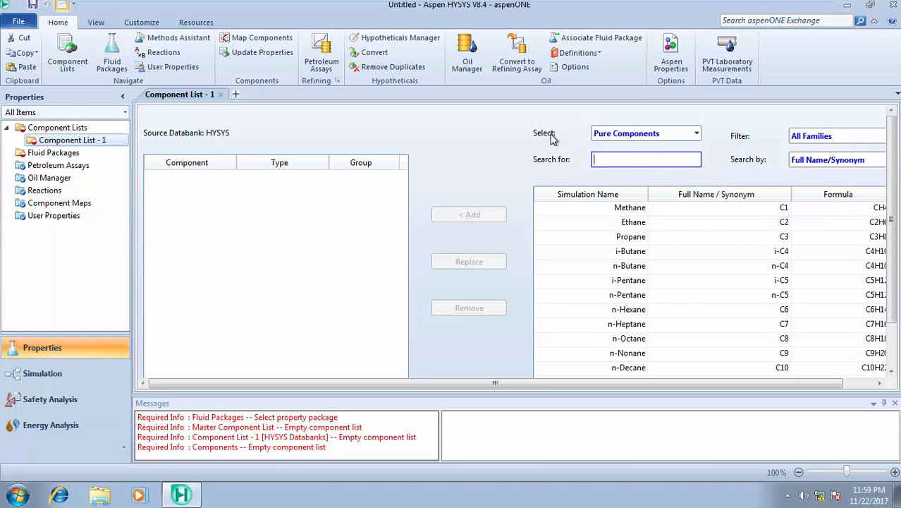
pyautogui.moveTo(787, 141)
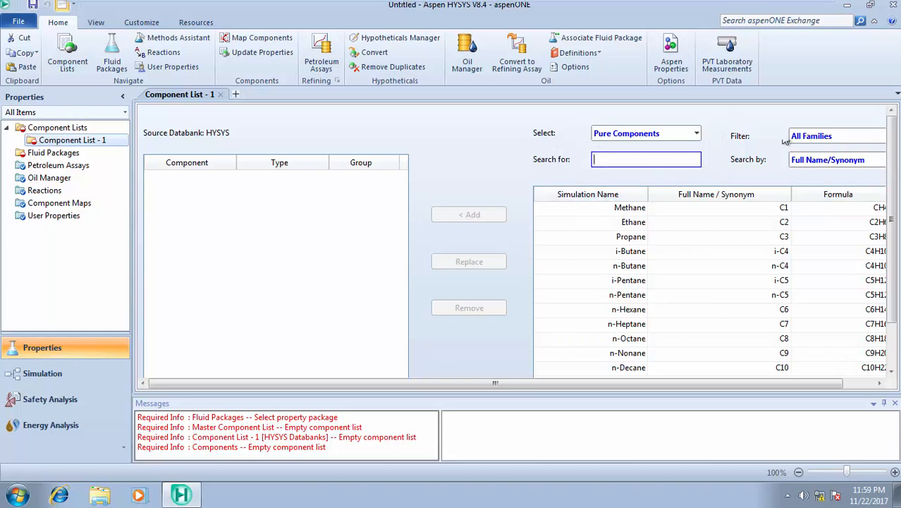
pyautogui.moveTo(731, 151)
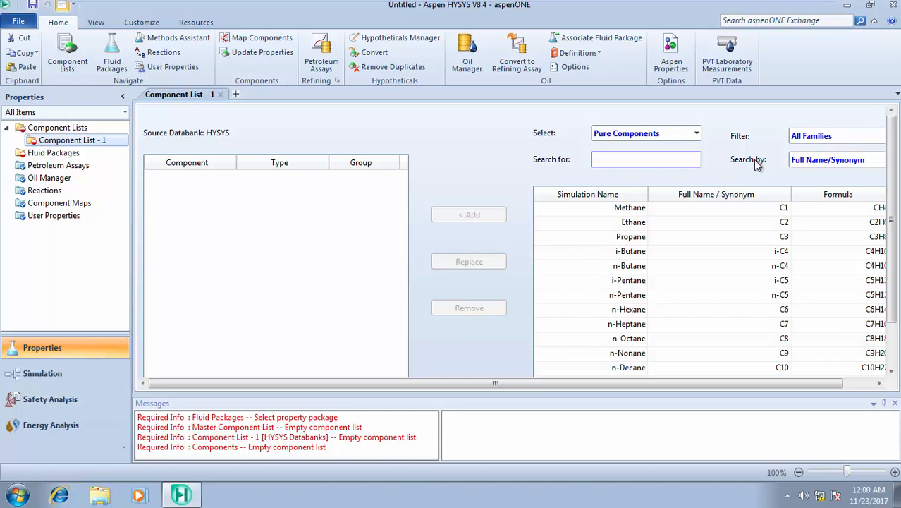
pyautogui.moveTo(681, 394)
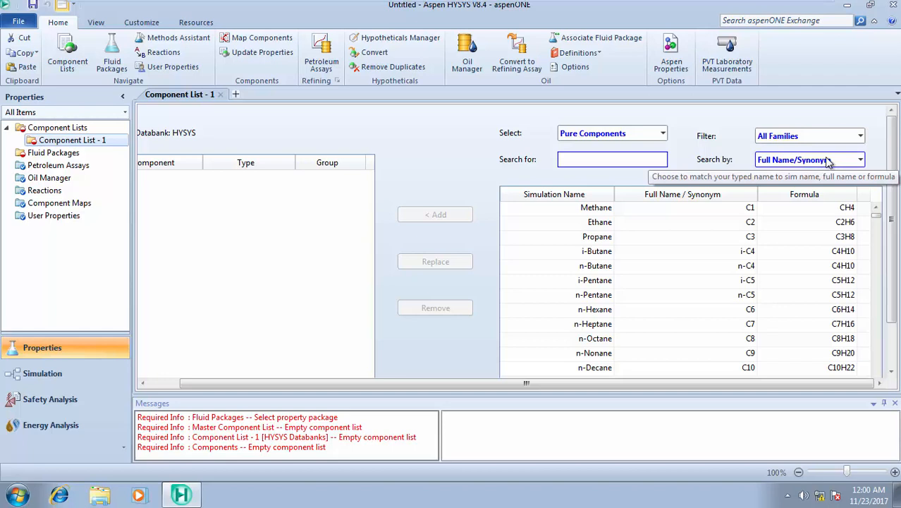
pyautogui.moveTo(860, 160)
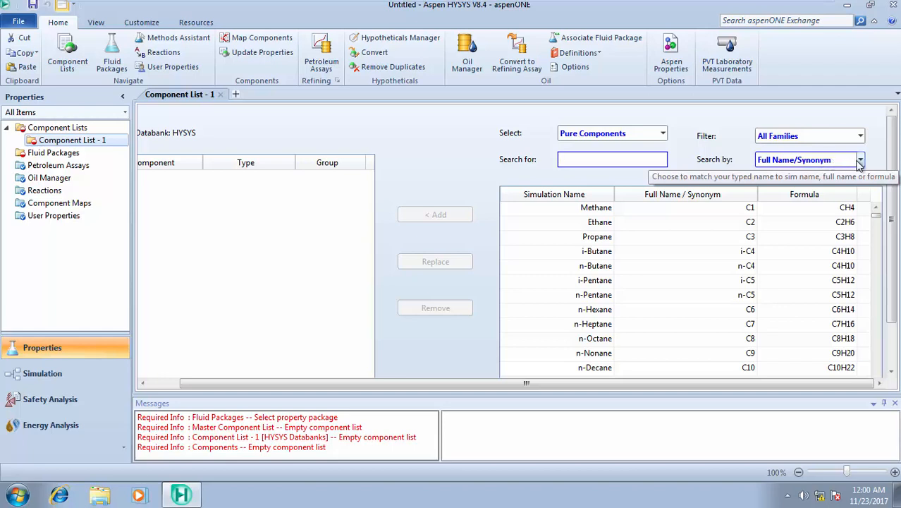
pyautogui.click(612, 158)
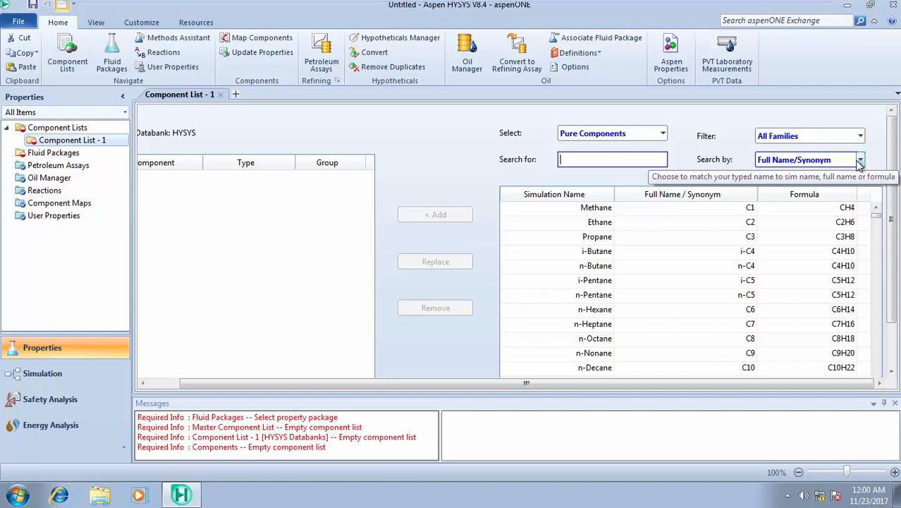
pyautogui.moveTo(862, 135)
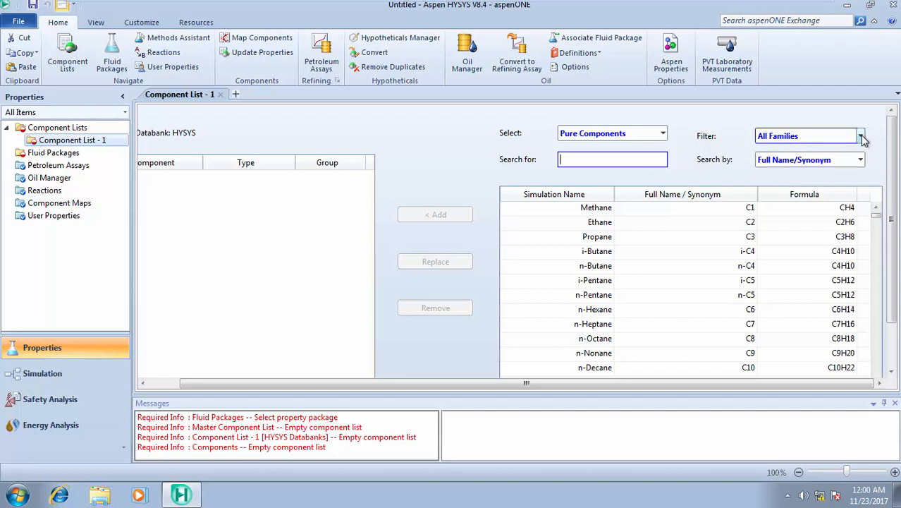
# Step: Filter the databank by family, first Ketones, then settle on Amines
pyautogui.click(861, 135)
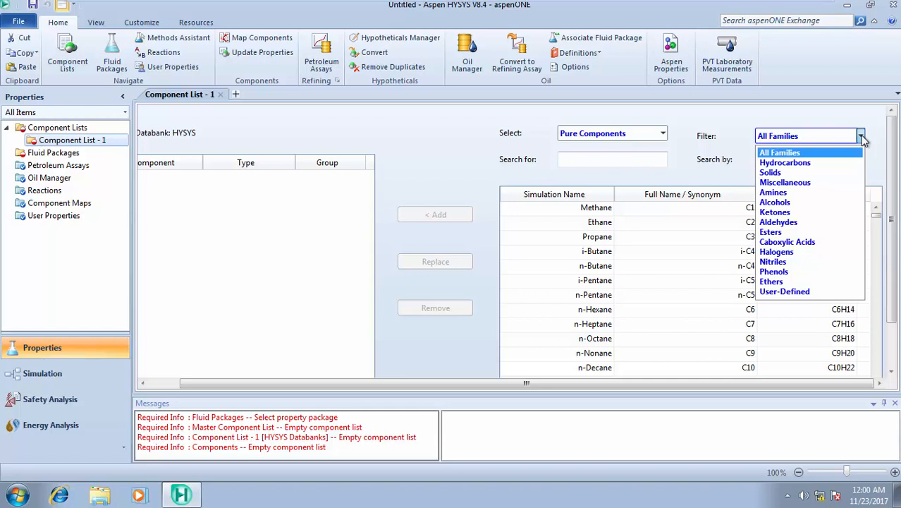
pyautogui.moveTo(779, 222)
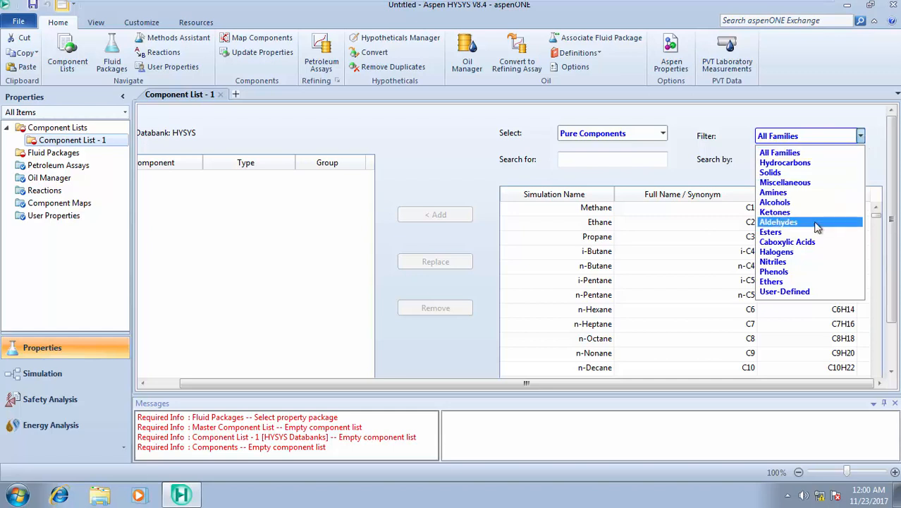
pyautogui.click(774, 212)
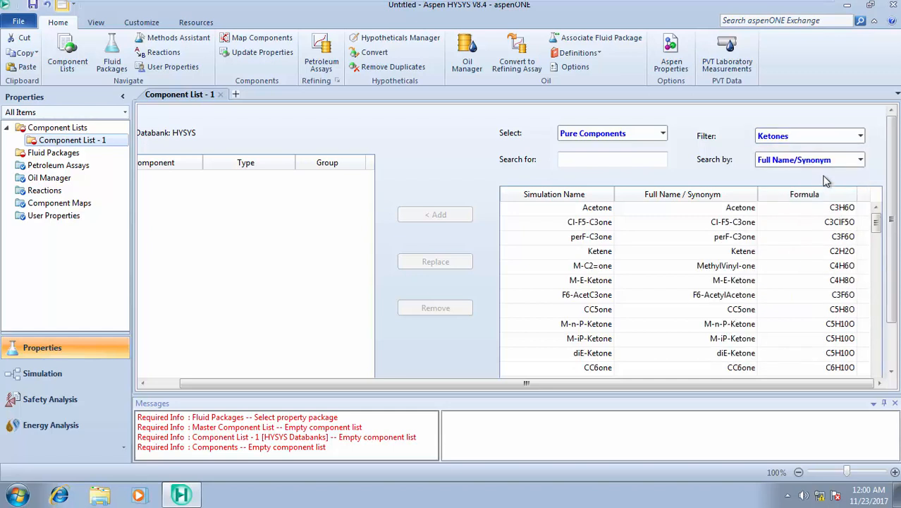
pyautogui.click(861, 135)
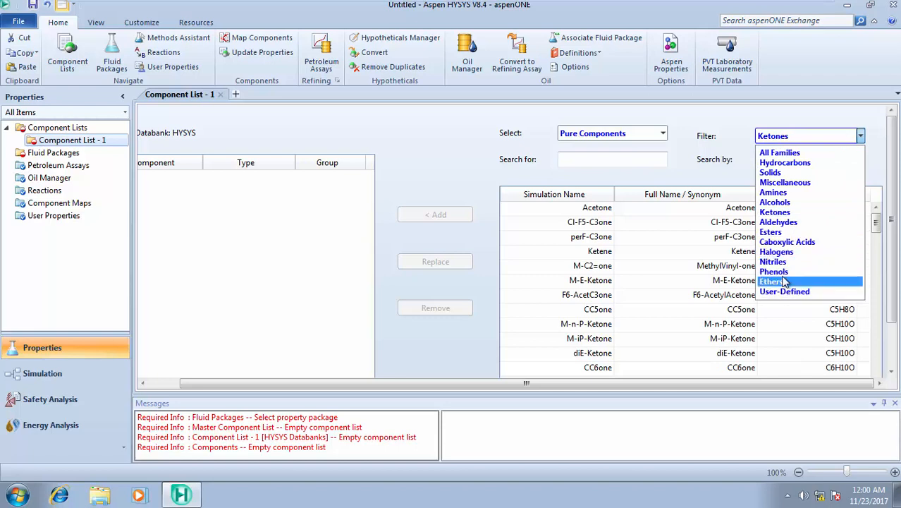
pyautogui.moveTo(770, 232)
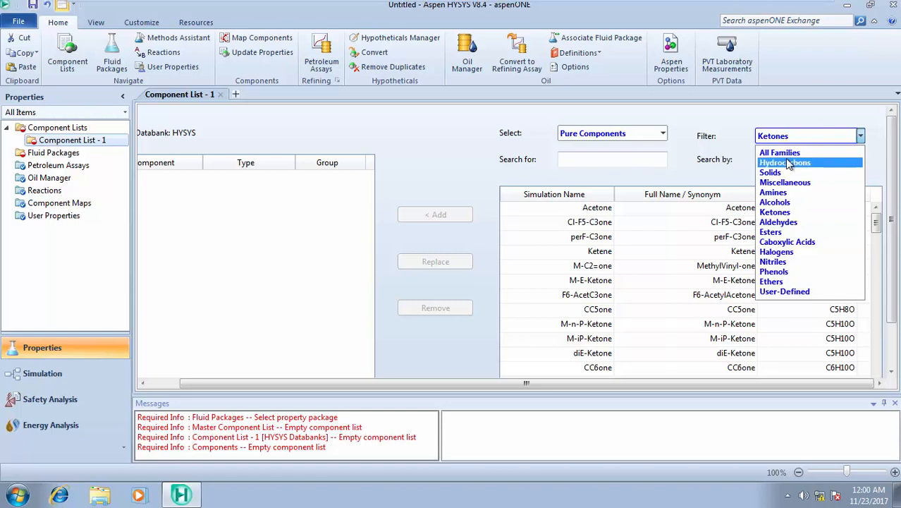
pyautogui.moveTo(773, 192)
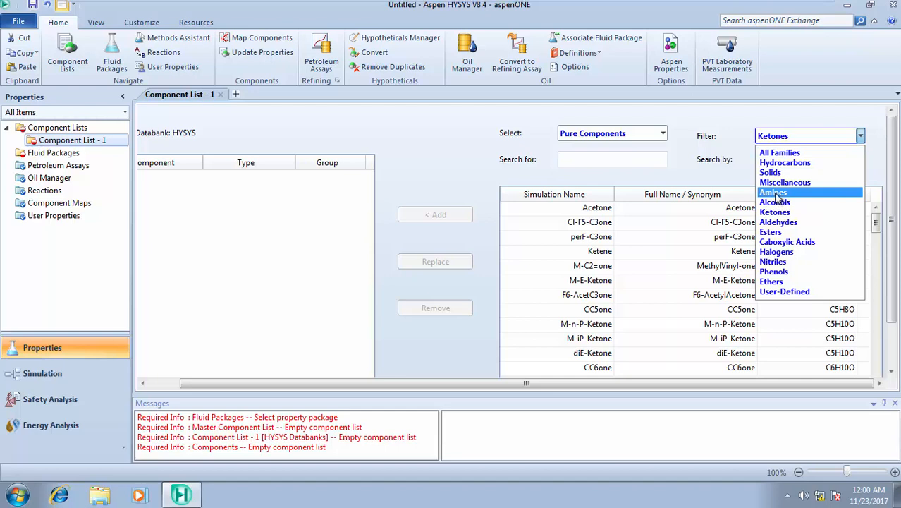
pyautogui.click(773, 192)
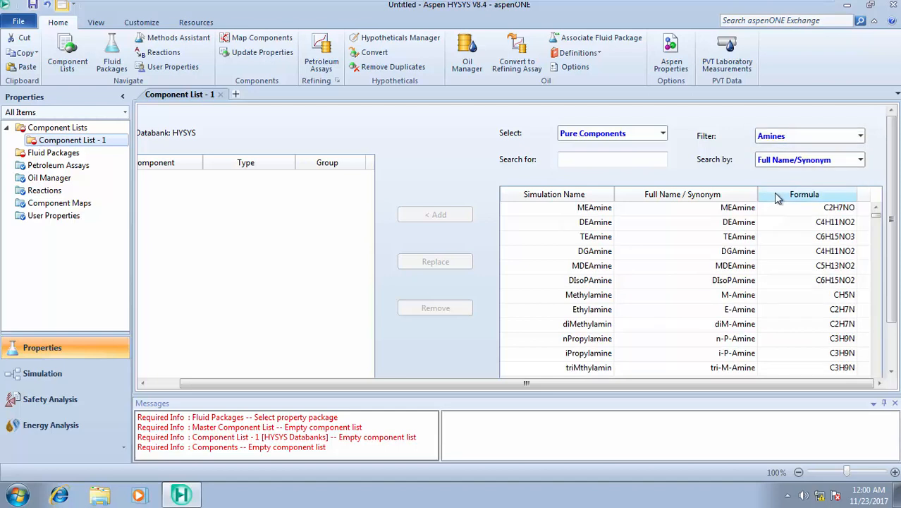
pyautogui.moveTo(612, 158)
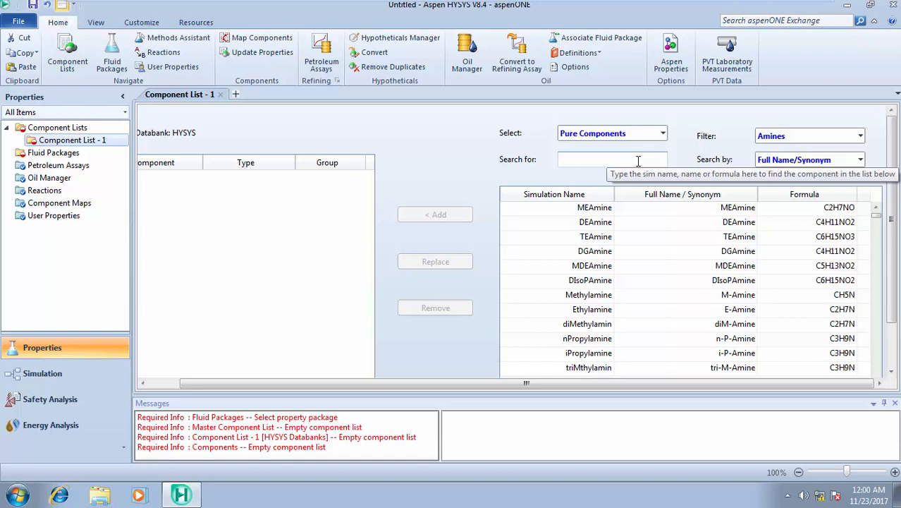
# Step: Search 'co' across All Families, then clear the search so the full list returns from Methane
pyautogui.click(612, 158)
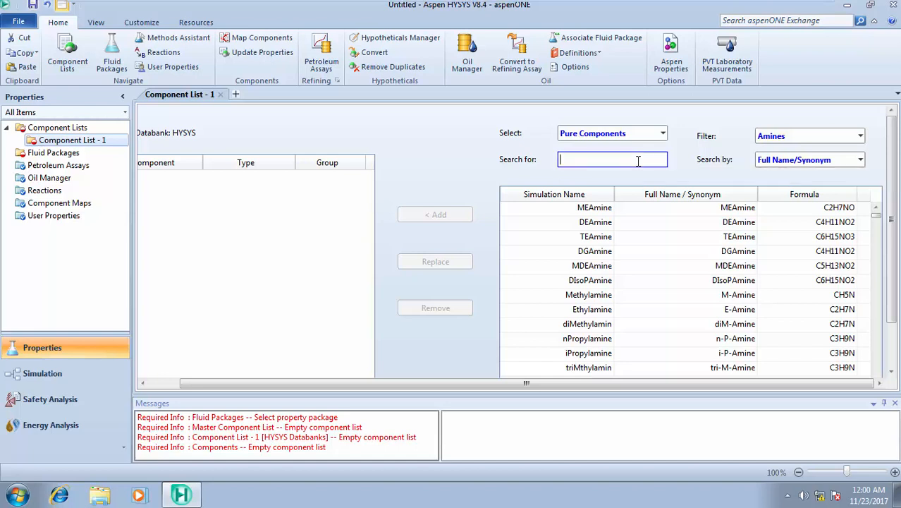
pyautogui.write('co2')
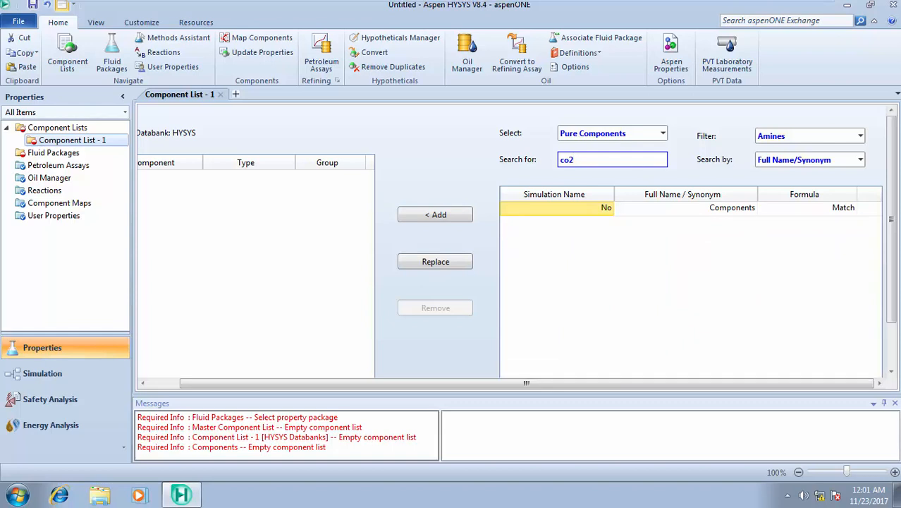
pyautogui.click(859, 135)
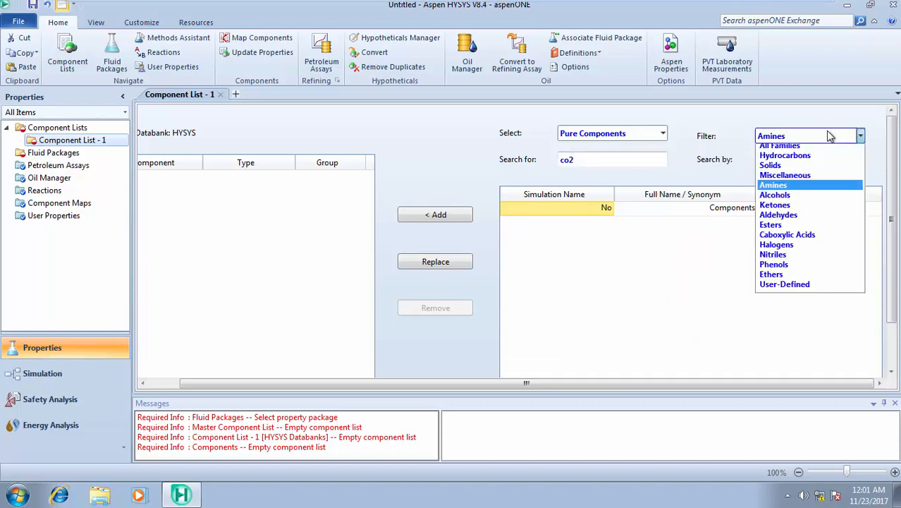
pyautogui.click(779, 145)
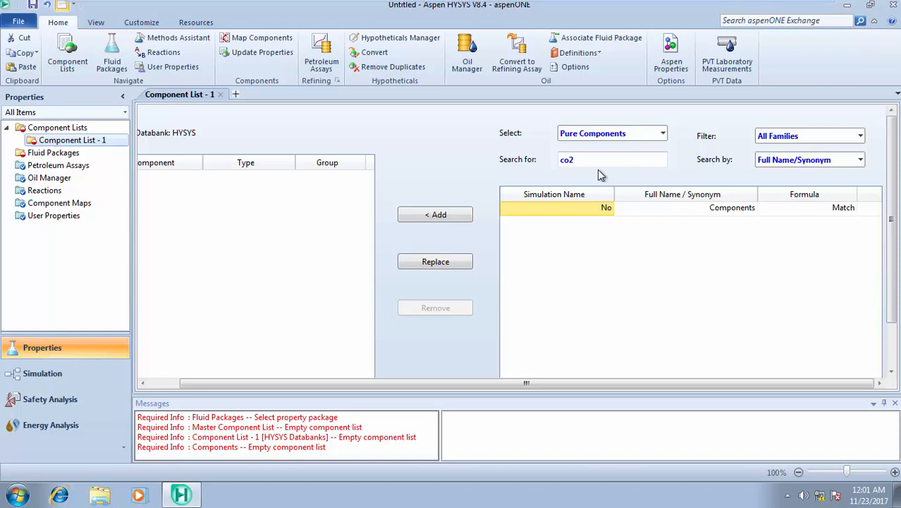
pyautogui.click(600, 159)
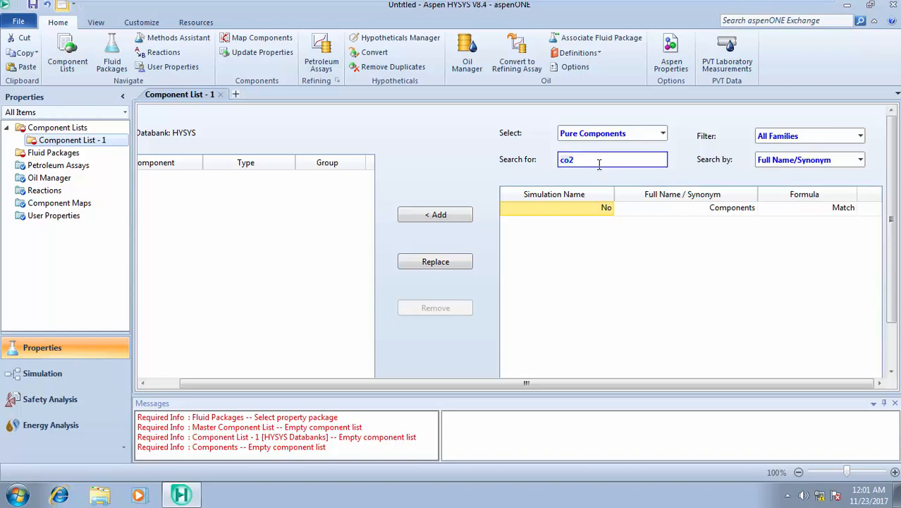
pyautogui.press('BackSpace')
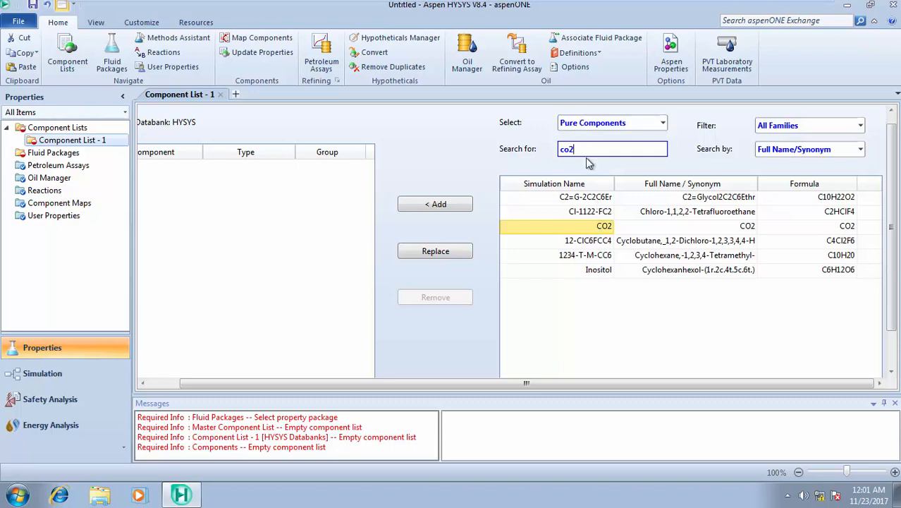
pyautogui.write('c')
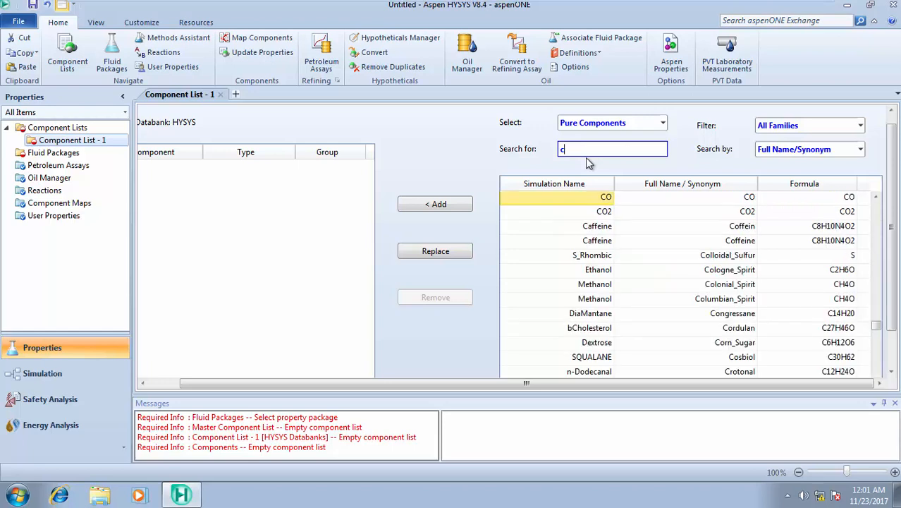
pyautogui.press('Backspace')
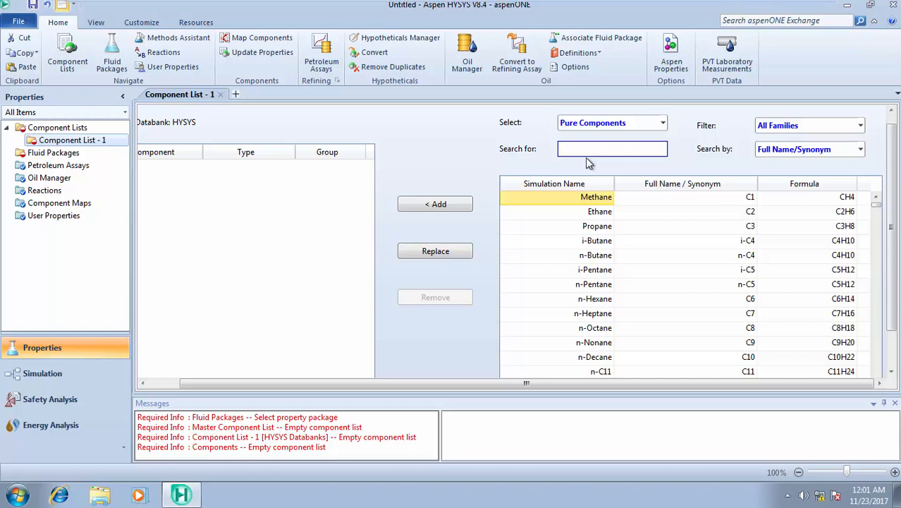
pyautogui.click(612, 150)
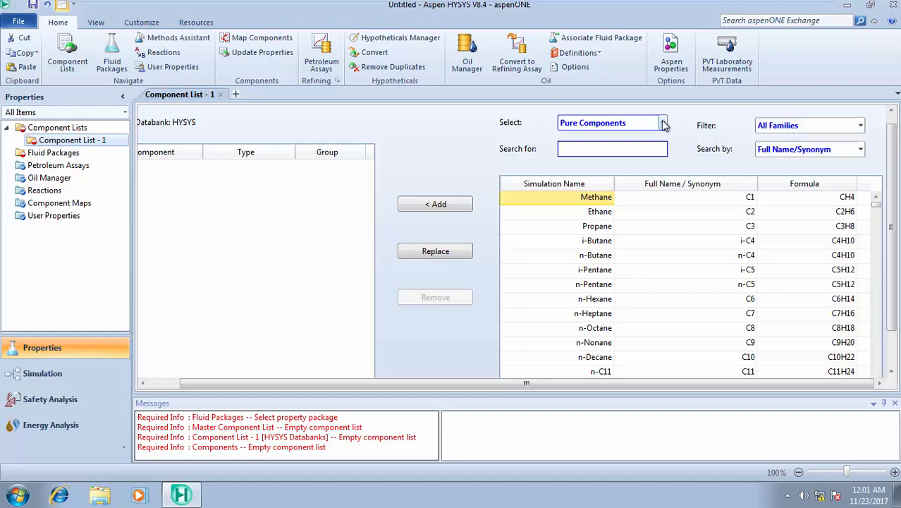
pyautogui.click(661, 123)
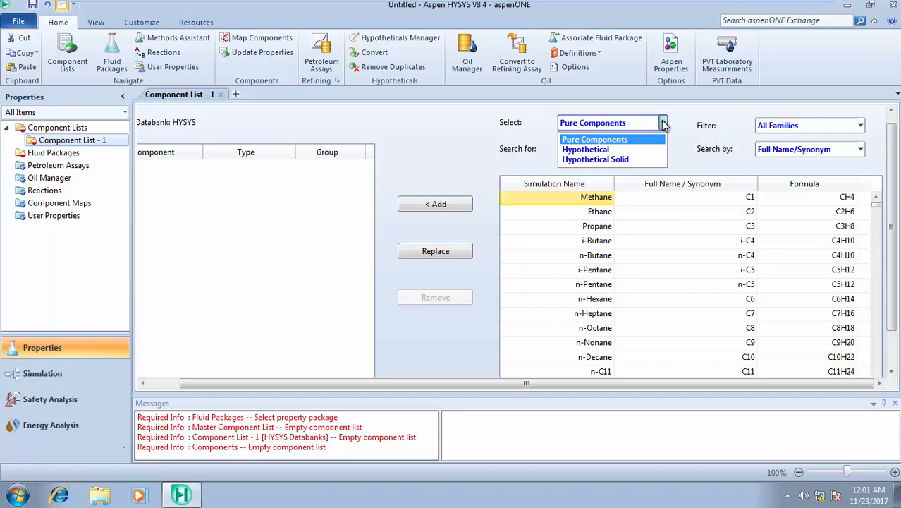
pyautogui.moveTo(651, 129)
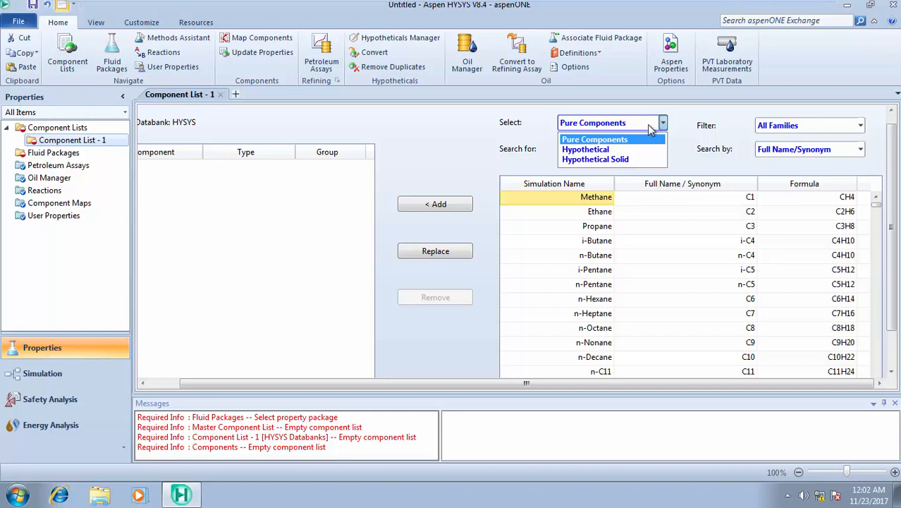
pyautogui.click(595, 140)
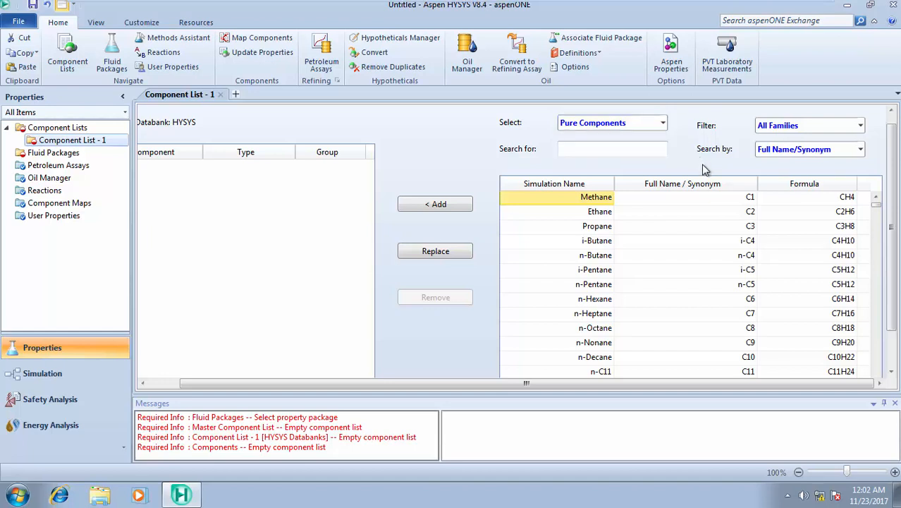
pyautogui.moveTo(862, 361)
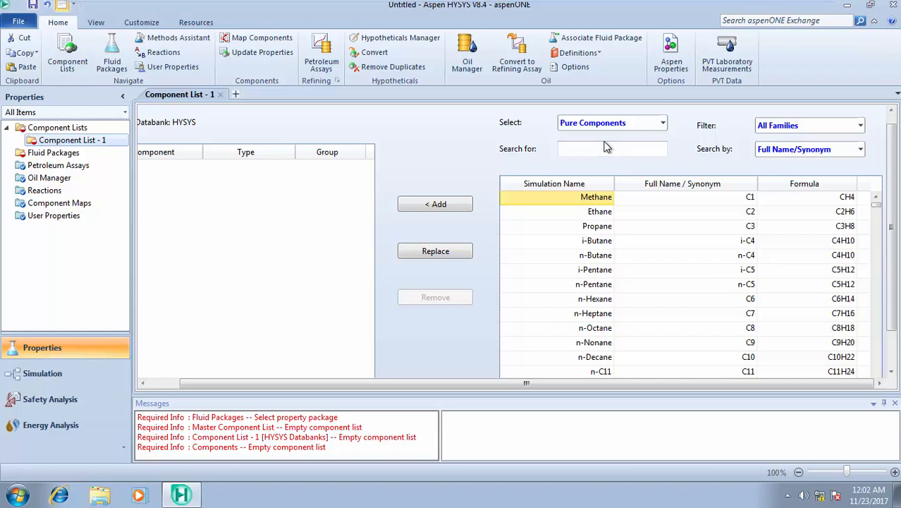
pyautogui.moveTo(627, 143)
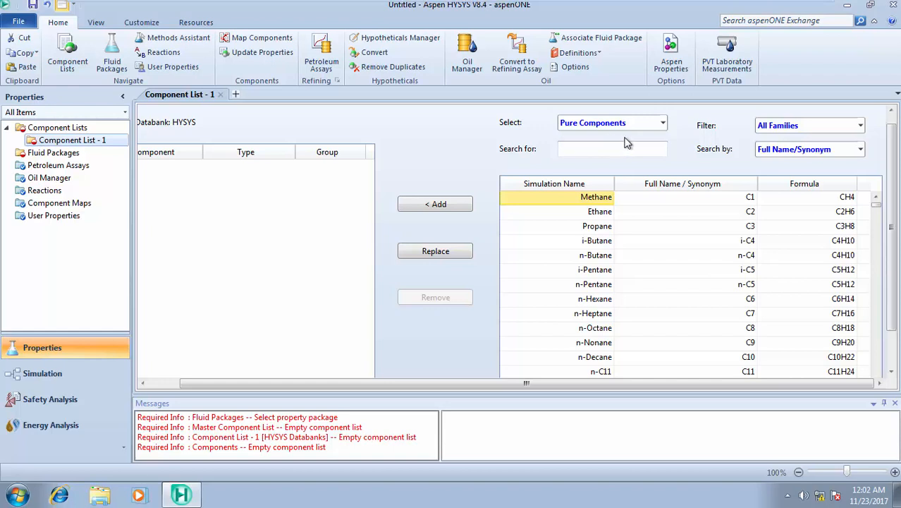
pyautogui.moveTo(612, 149)
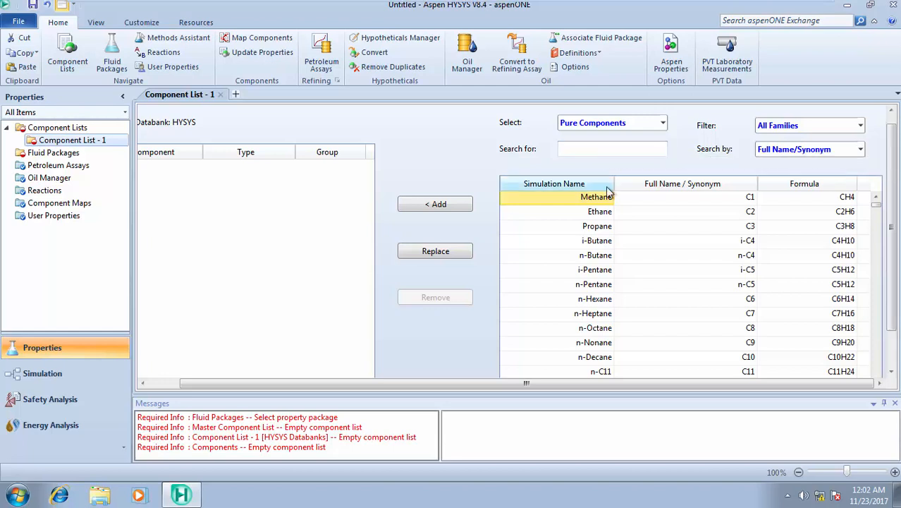
# Step: Select Methane in the databank list and add it as the first component
pyautogui.click(597, 197)
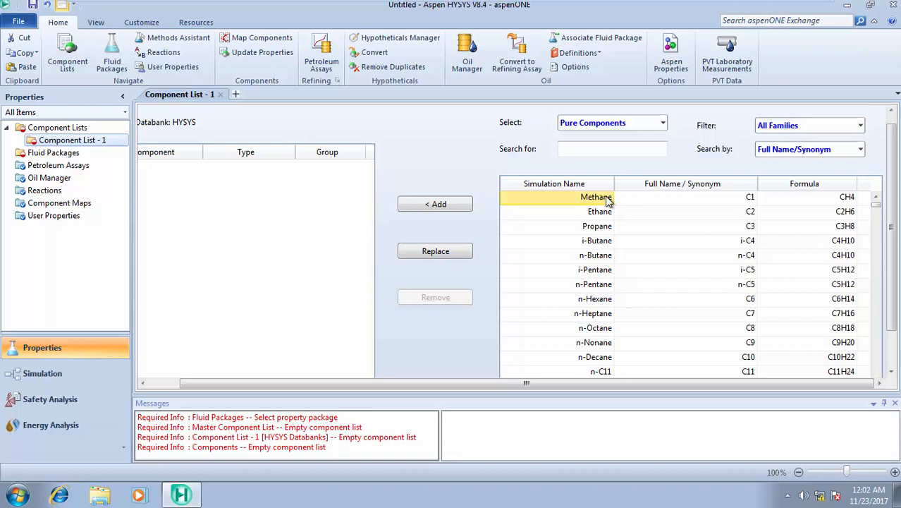
pyautogui.moveTo(599, 204)
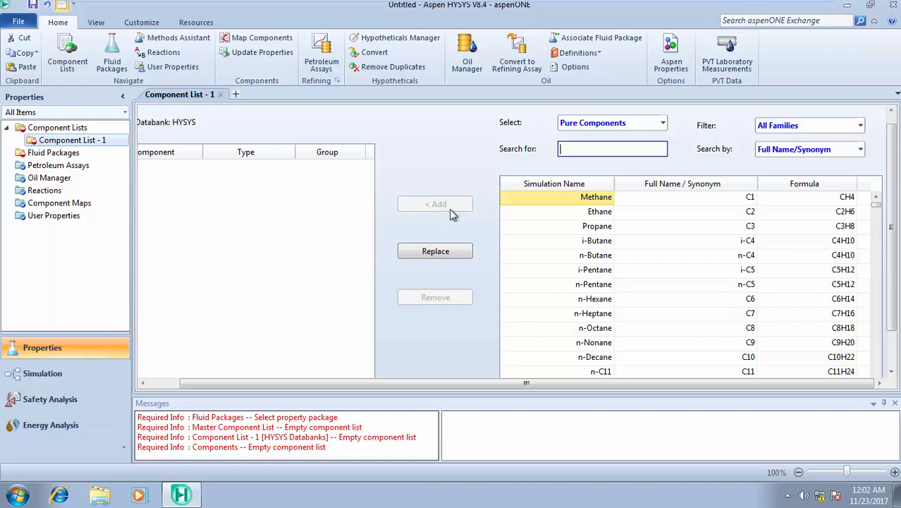
pyautogui.click(435, 203)
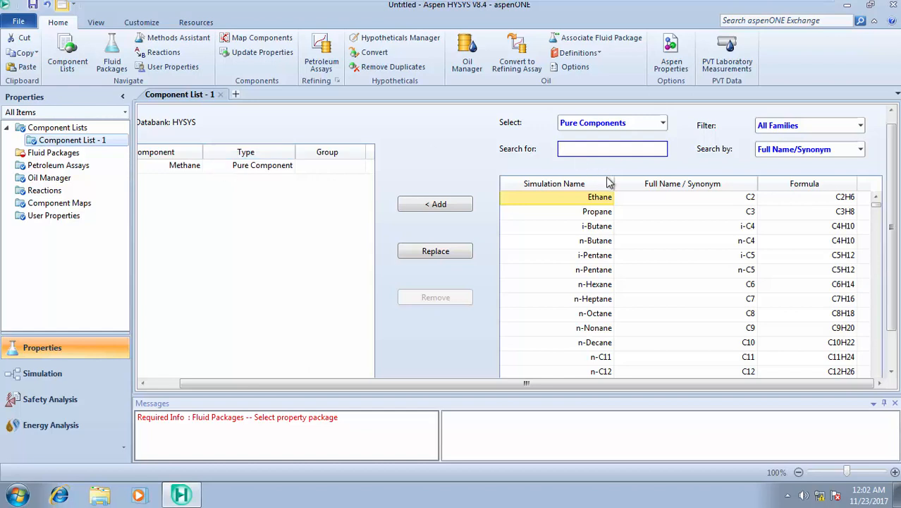
# Step: Select Ethane through n-Butane together and add the four alkanes to the list
pyautogui.click(612, 150)
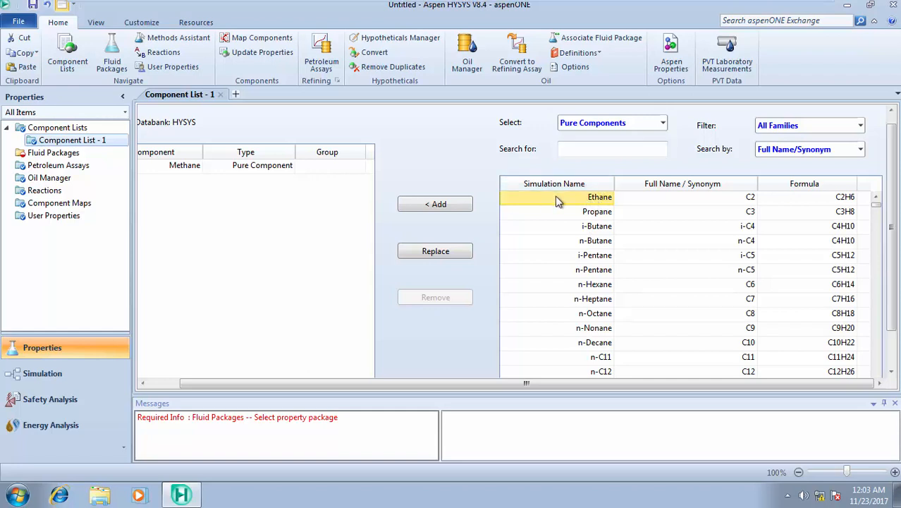
pyautogui.click(598, 212)
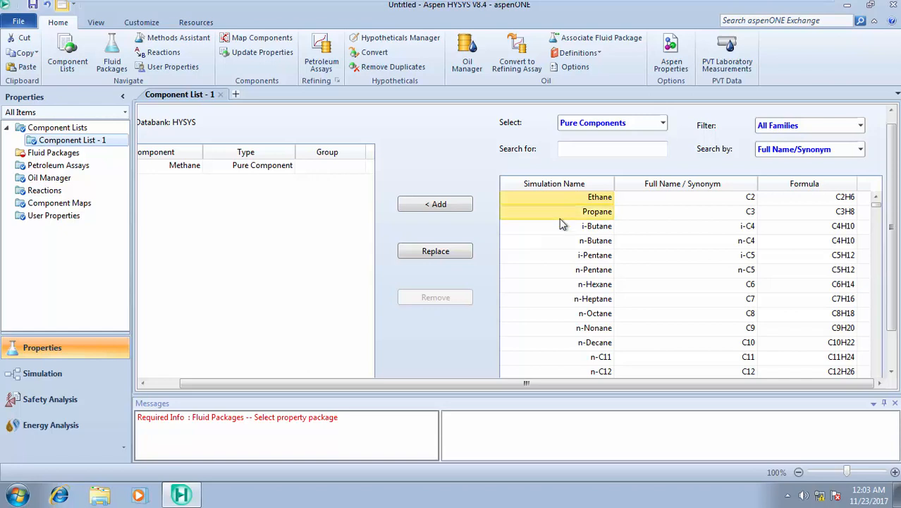
pyautogui.click(595, 254)
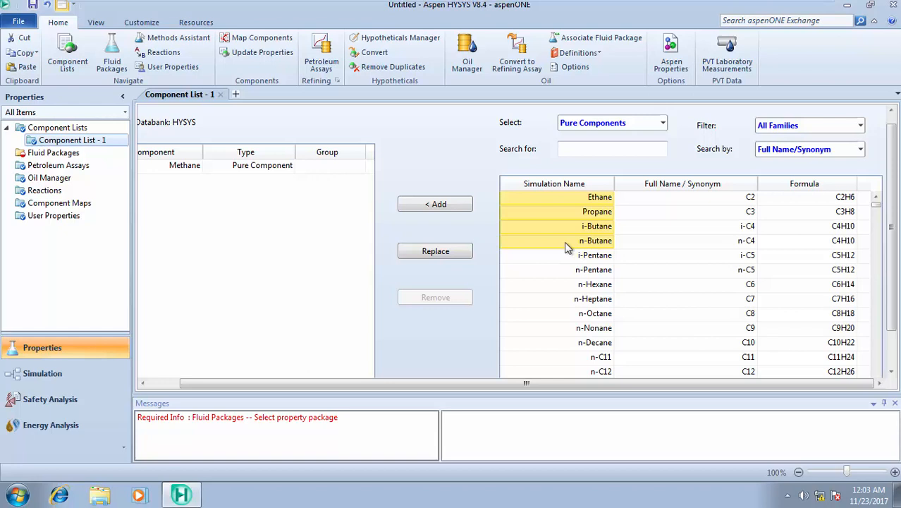
pyautogui.moveTo(539, 245)
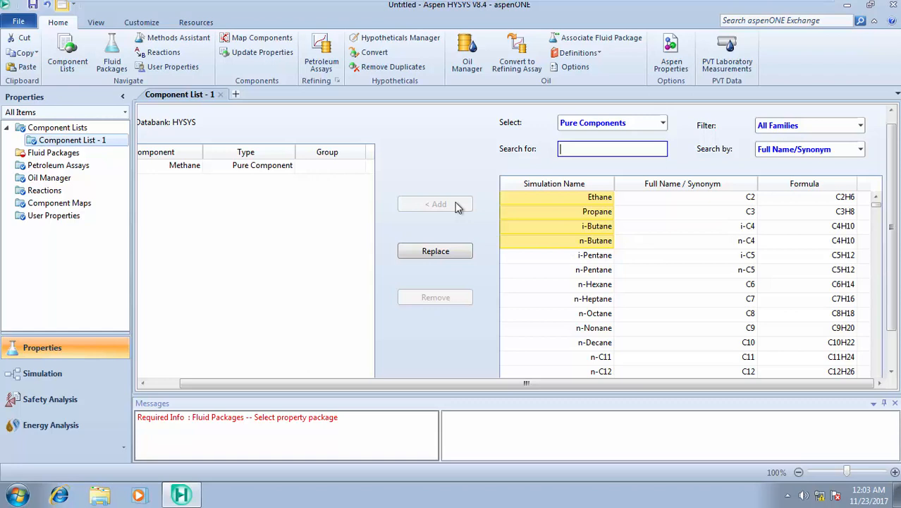
pyautogui.click(435, 203)
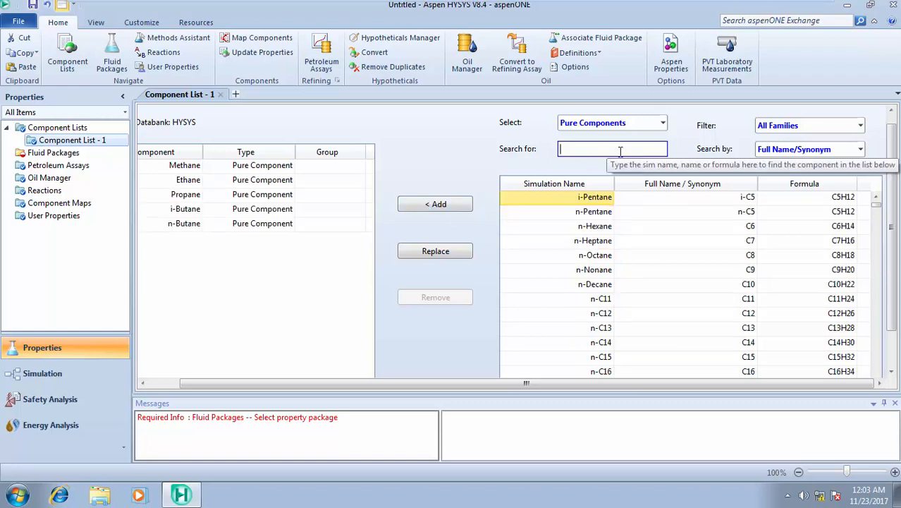
# Step: Search 'h2o' then 'water' and add H2O as the sixth component
pyautogui.click(612, 148)
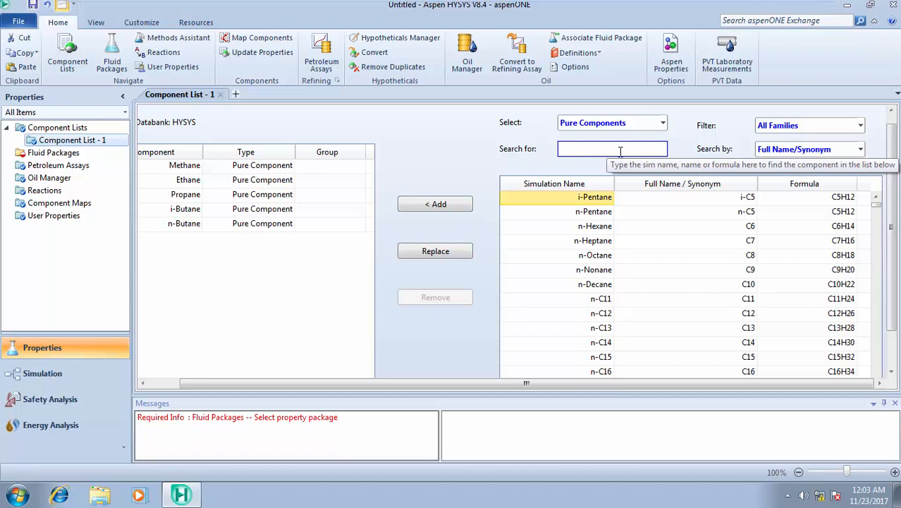
pyautogui.write('h2o')
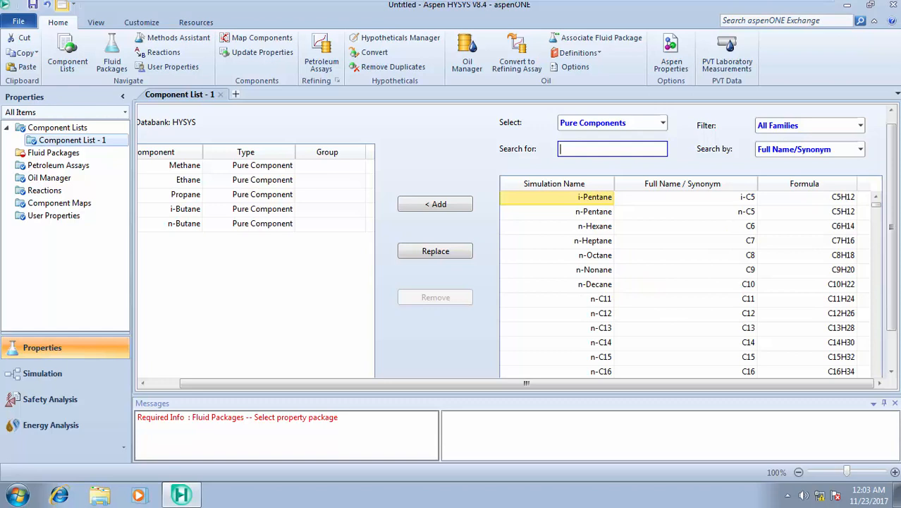
pyautogui.write('water')
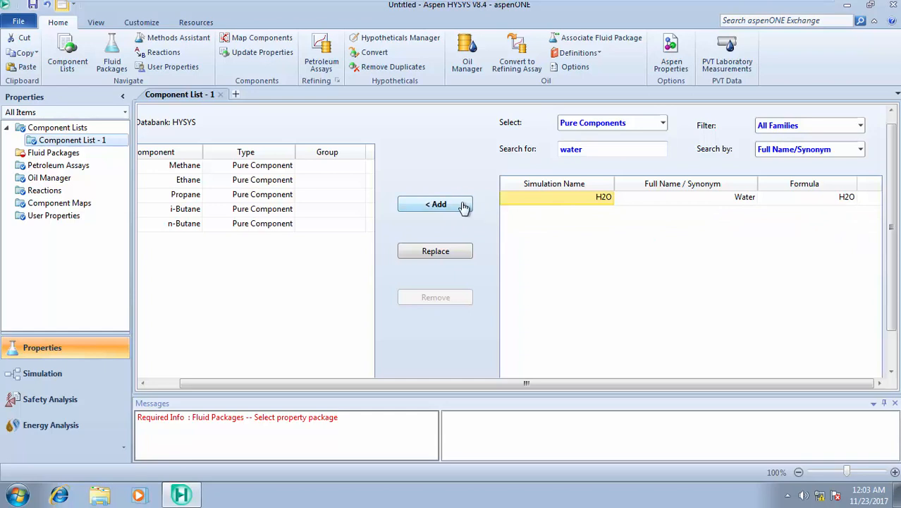
pyautogui.click(435, 203)
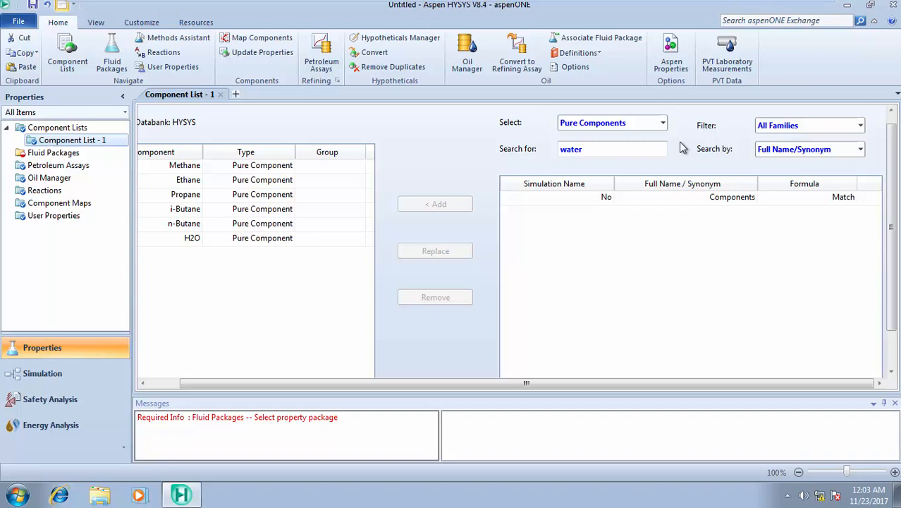
pyautogui.click(661, 122)
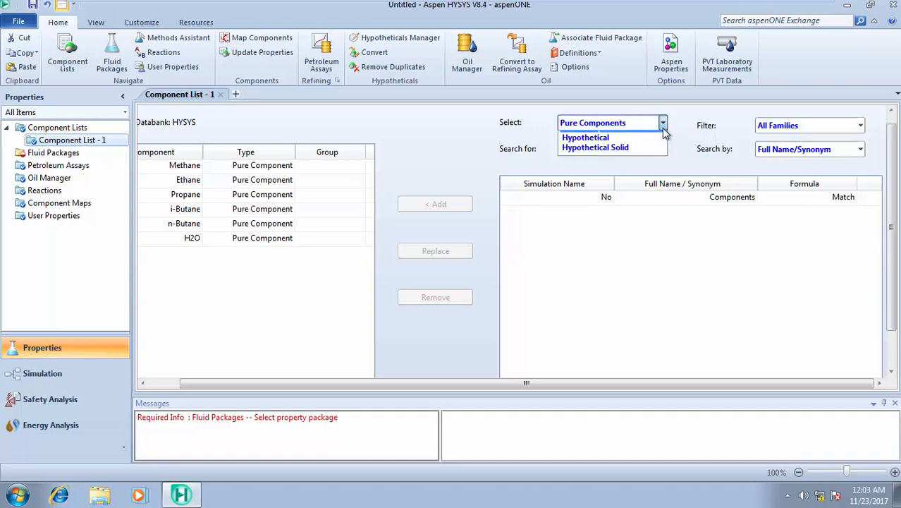
# Step: Choose Hypothetical as the component type, bringing up HypoGroup1
pyautogui.click(586, 137)
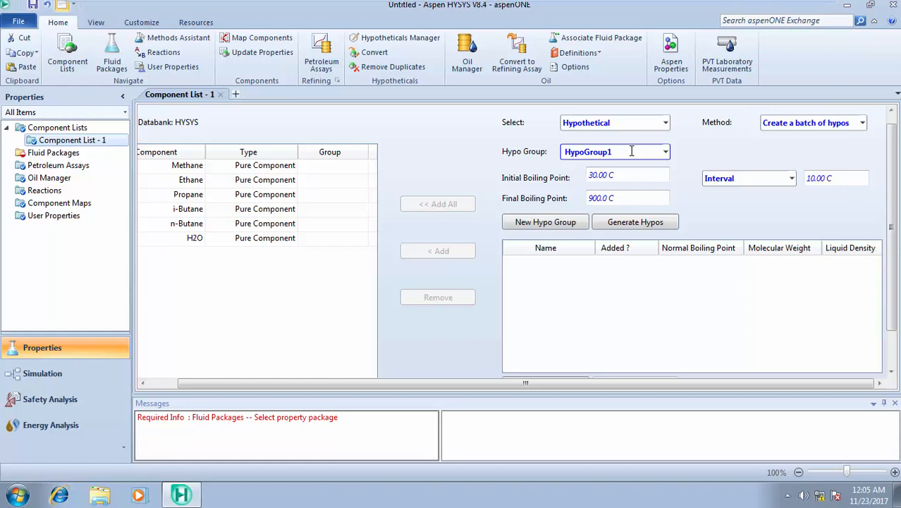
pyautogui.moveTo(675, 140)
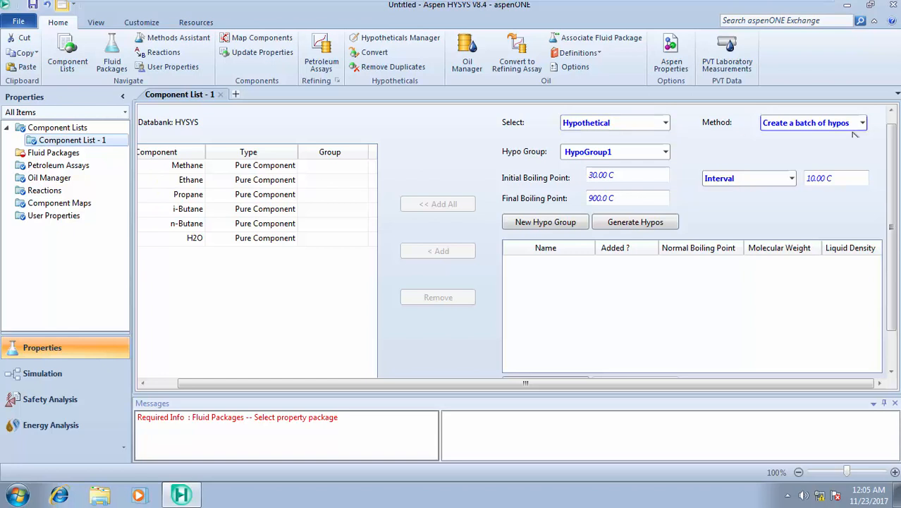
# Step: Set Method to Create and Edit Hypos and create Hypo20000 with a 110 °C normal boiling point
pyautogui.click(862, 121)
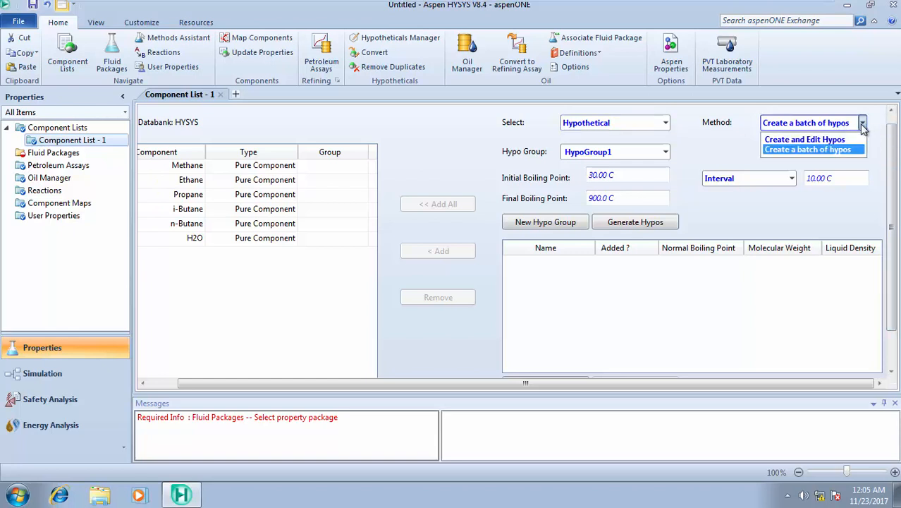
pyautogui.click(804, 139)
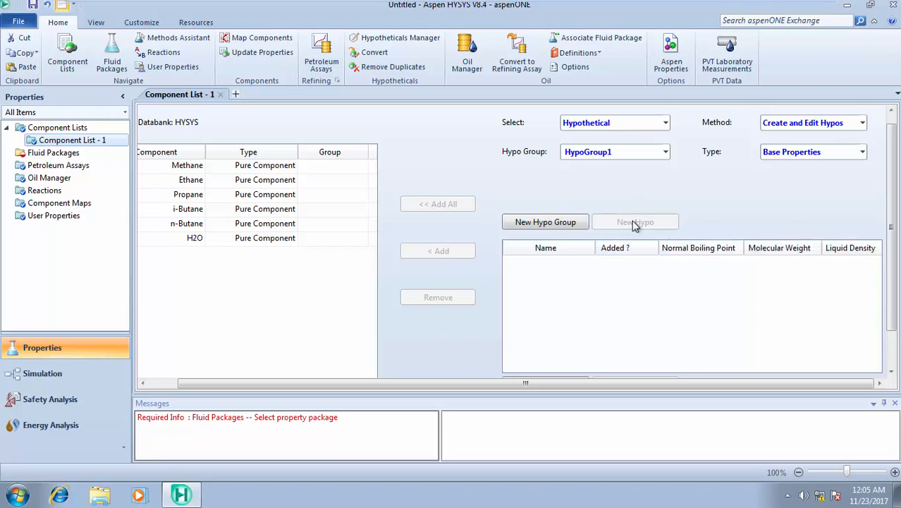
pyautogui.click(635, 222)
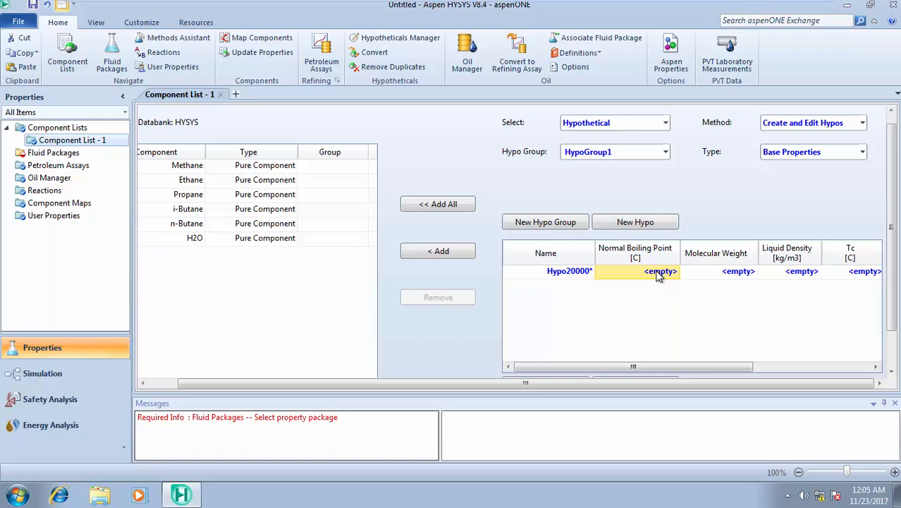
pyautogui.write('110.00')
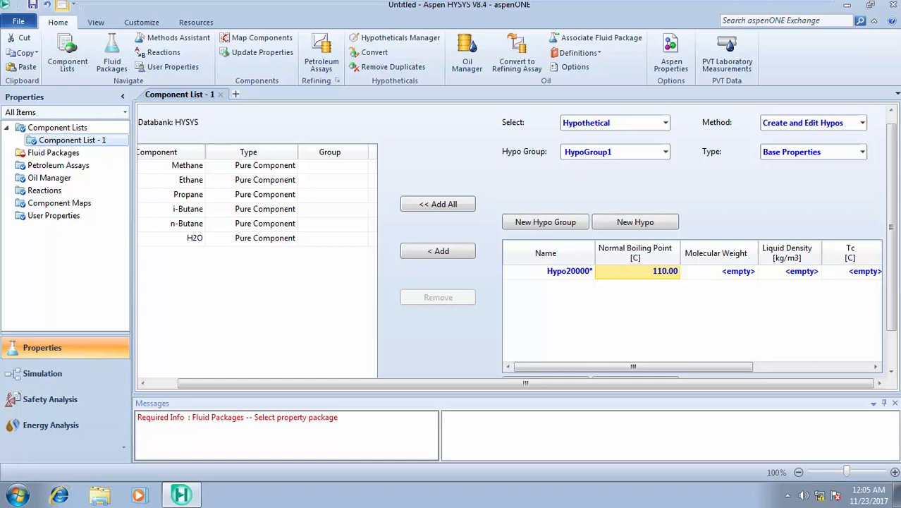
pyautogui.moveTo(733, 344)
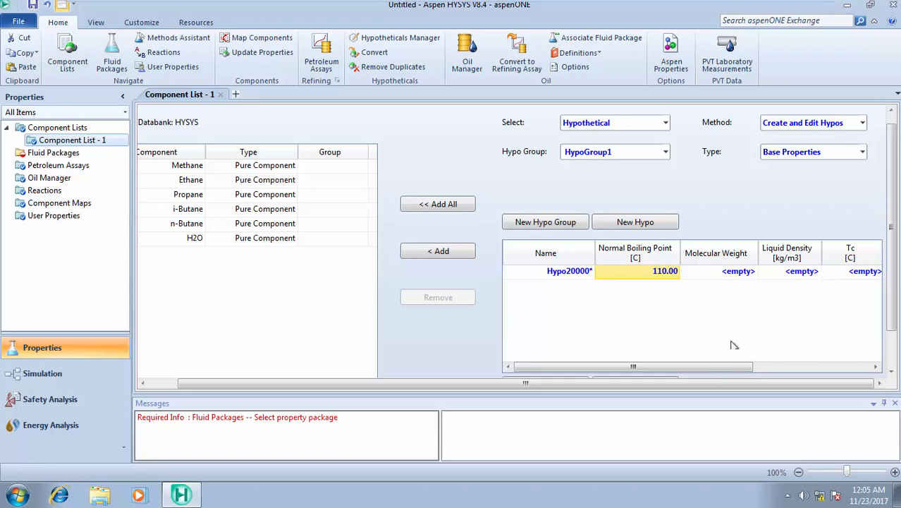
pyautogui.moveTo(896, 275)
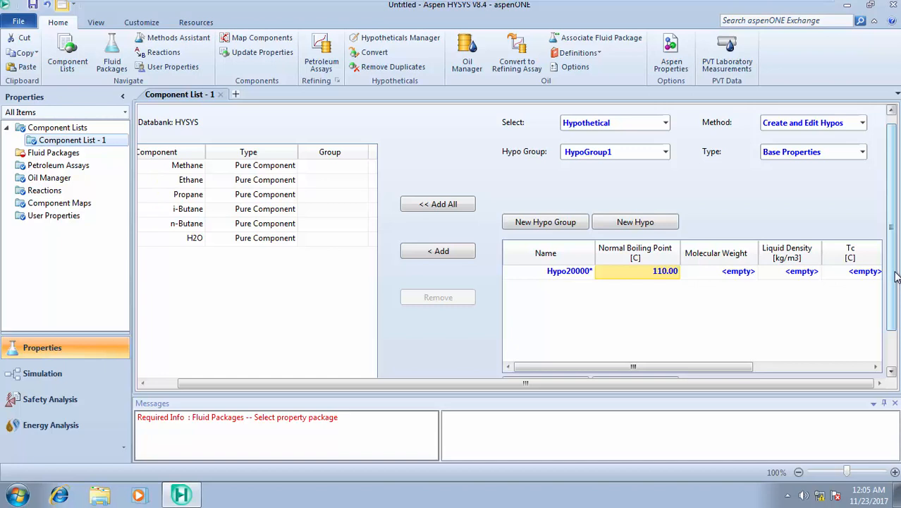
# Step: Estimate the unknown hypo properties, yielding molecular weight 105.29 and liquid density 736.49
pyautogui.scroll(-3)
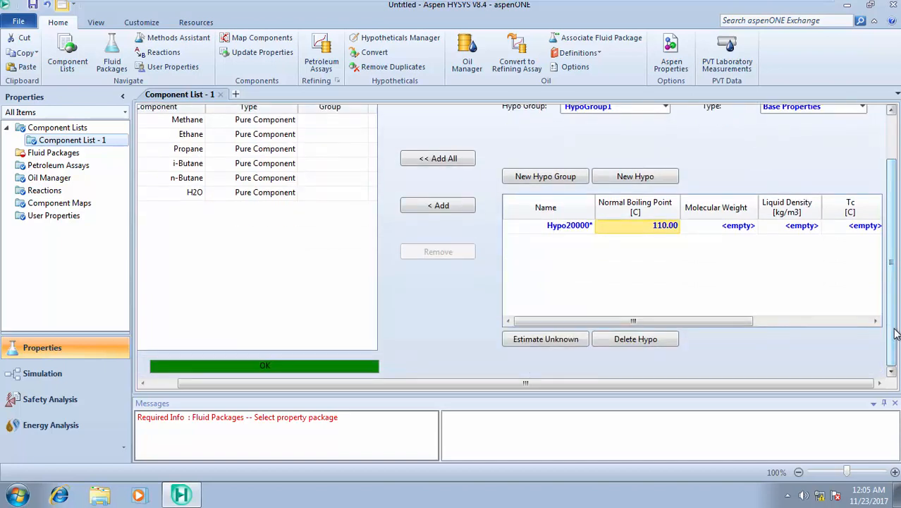
pyautogui.moveTo(544, 339)
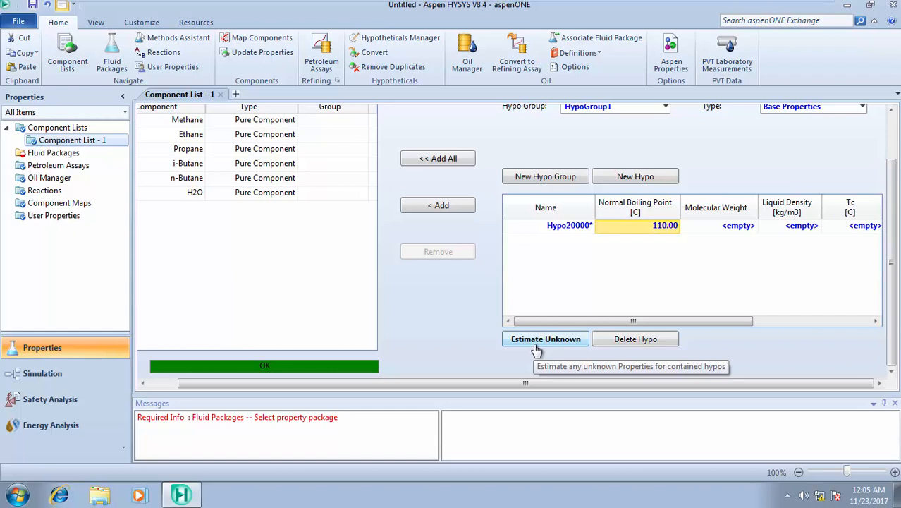
pyautogui.click(544, 338)
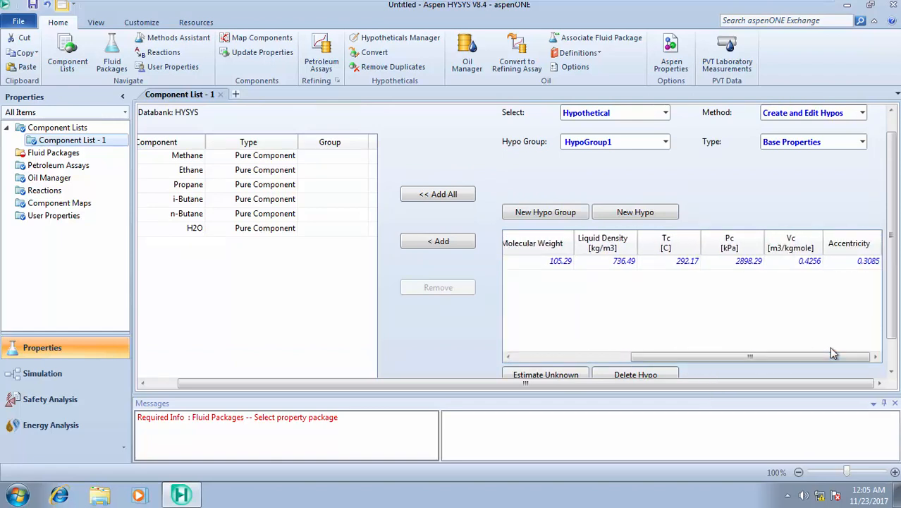
pyautogui.moveTo(663, 243)
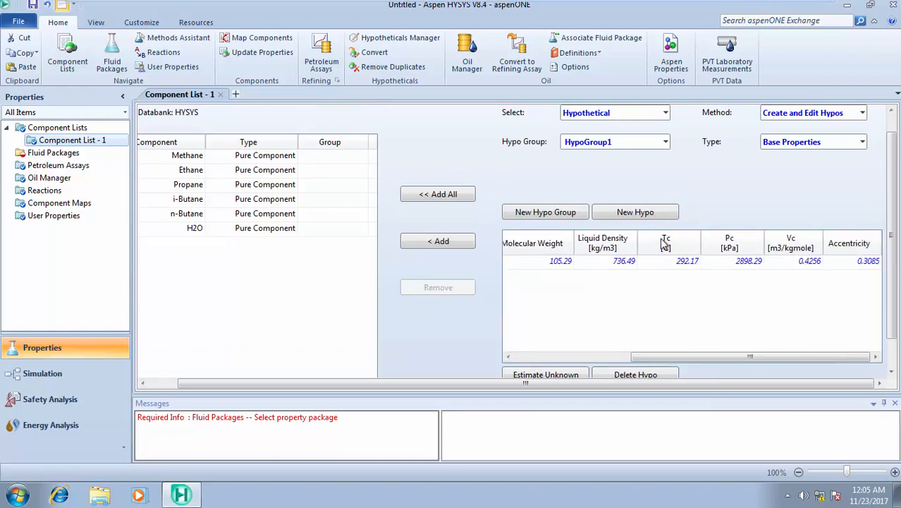
pyautogui.moveTo(774, 256)
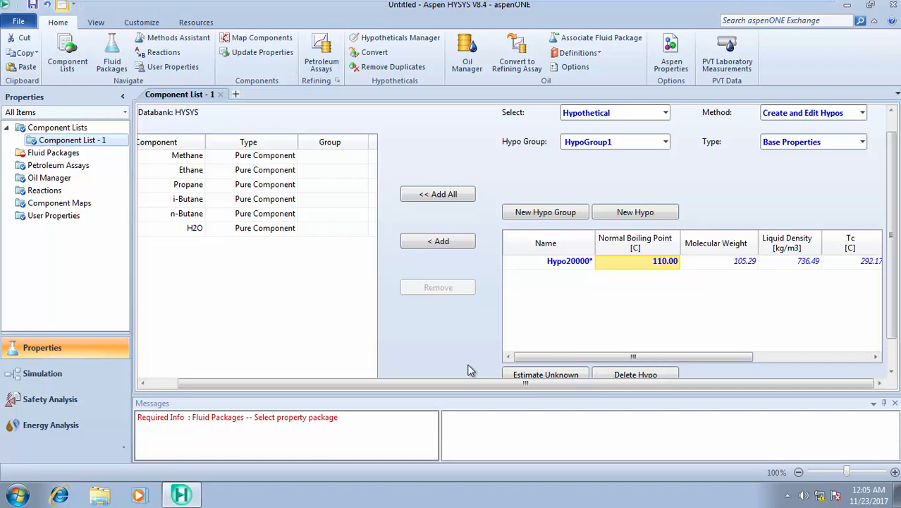
pyautogui.moveTo(534, 303)
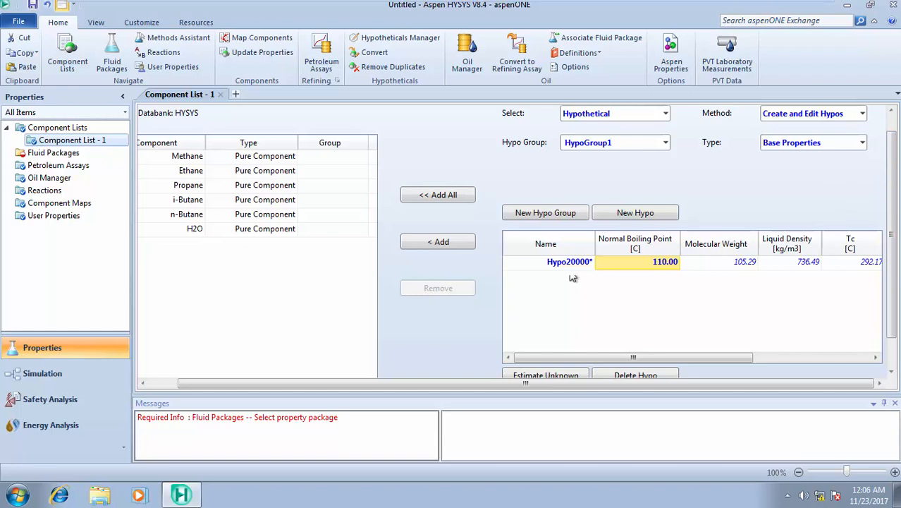
# Step: Name the hypothetical component C7+ and add it to Component List - 1
pyautogui.click(570, 261)
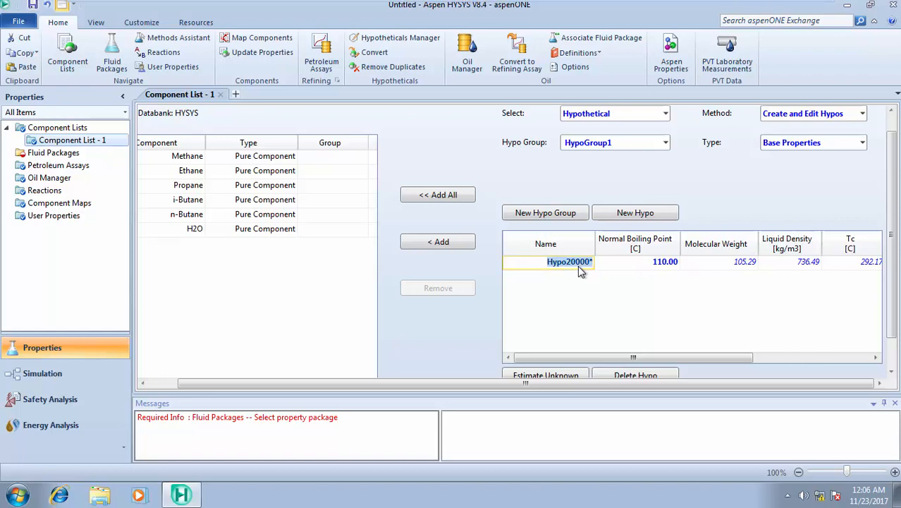
pyautogui.write('C')
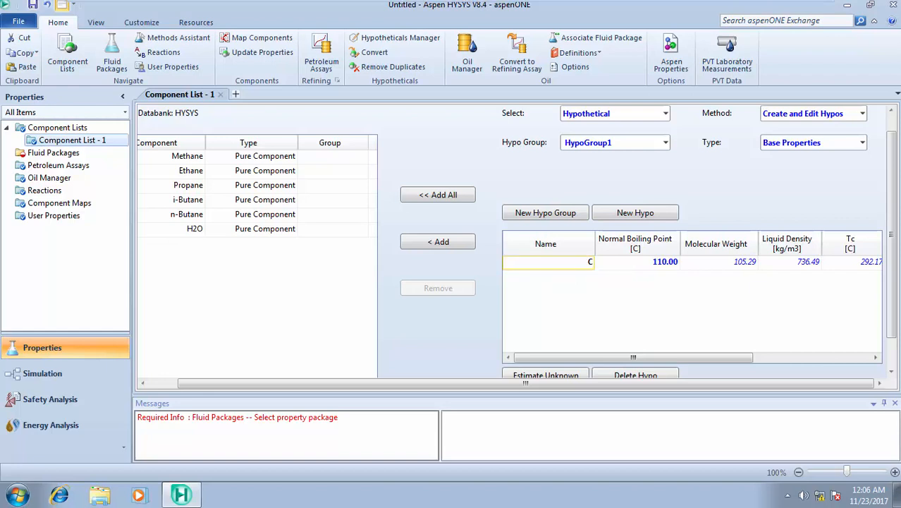
pyautogui.write('7+')
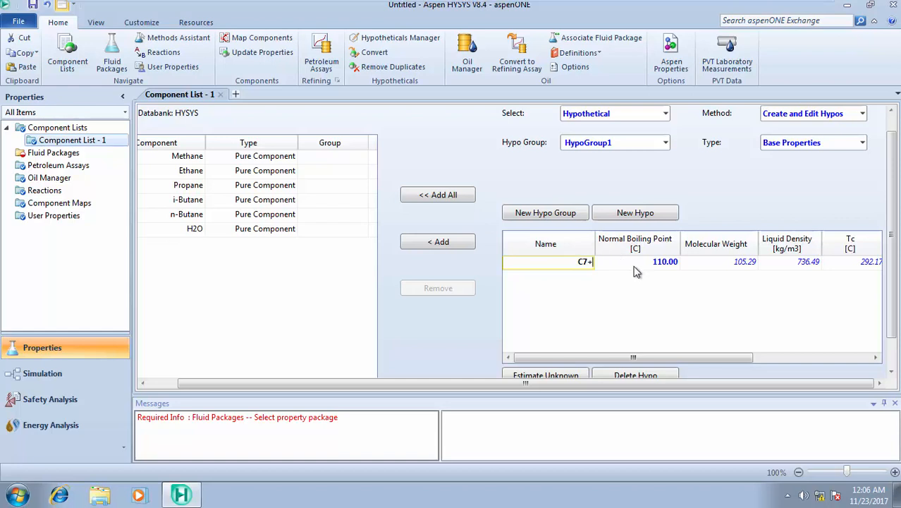
pyautogui.click(635, 261)
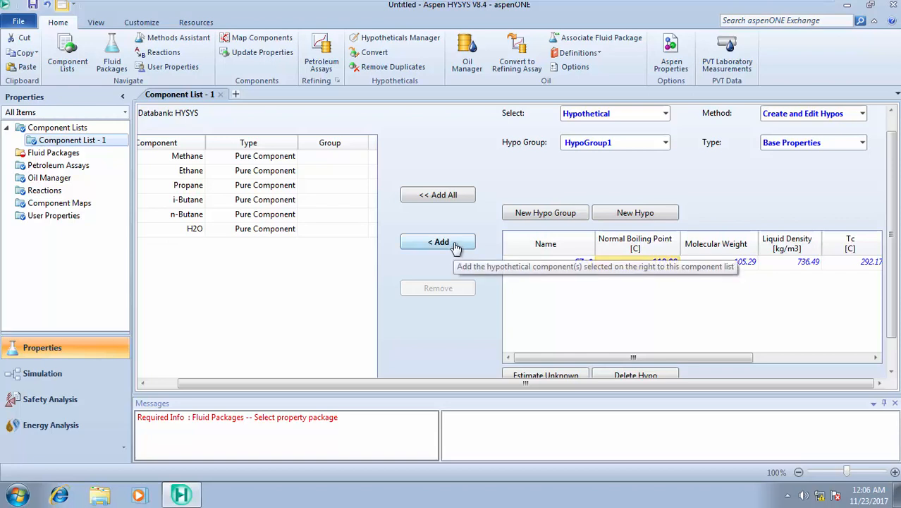
pyautogui.click(437, 243)
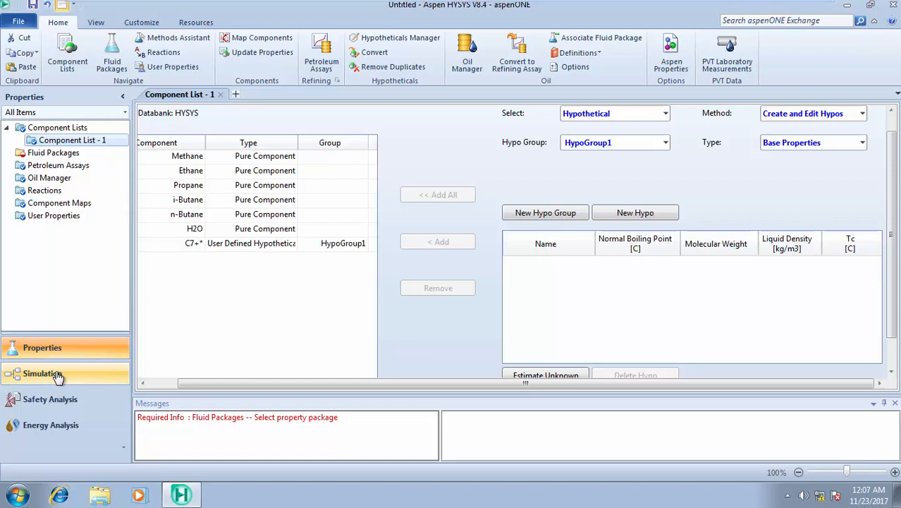
# Step: Attempt to enter the Simulation environment and dismiss the missing fluid package warning
pyautogui.click(42, 372)
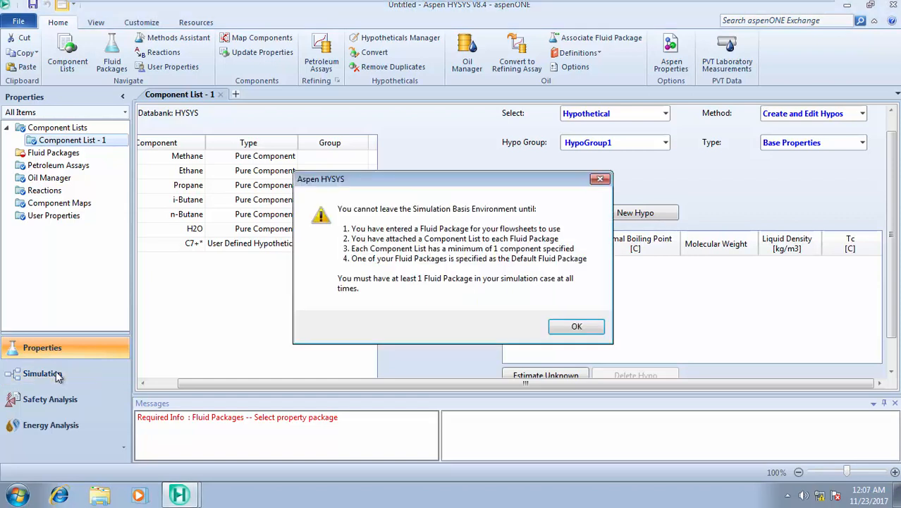
pyautogui.moveTo(561, 124)
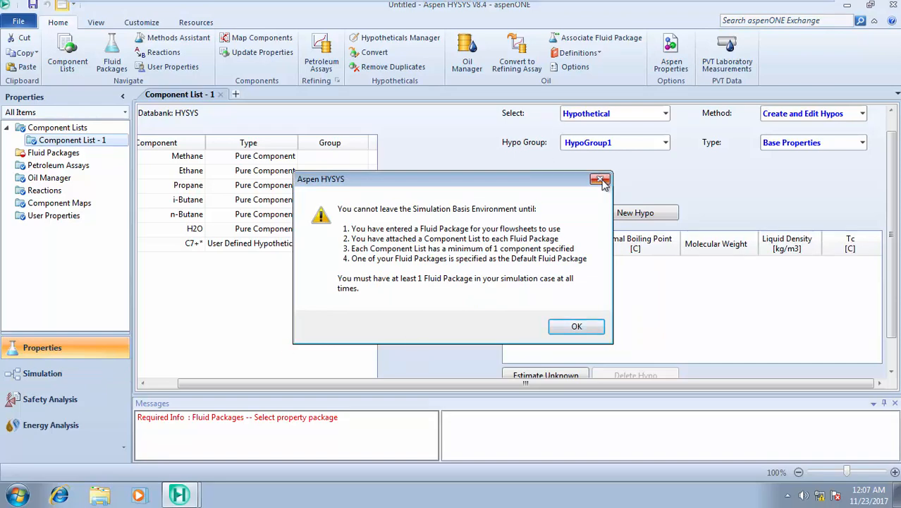
pyautogui.click(599, 179)
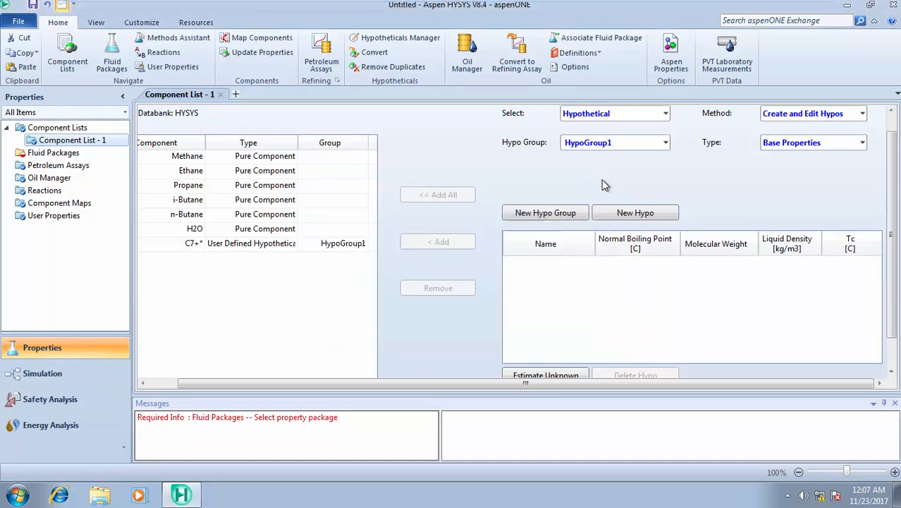